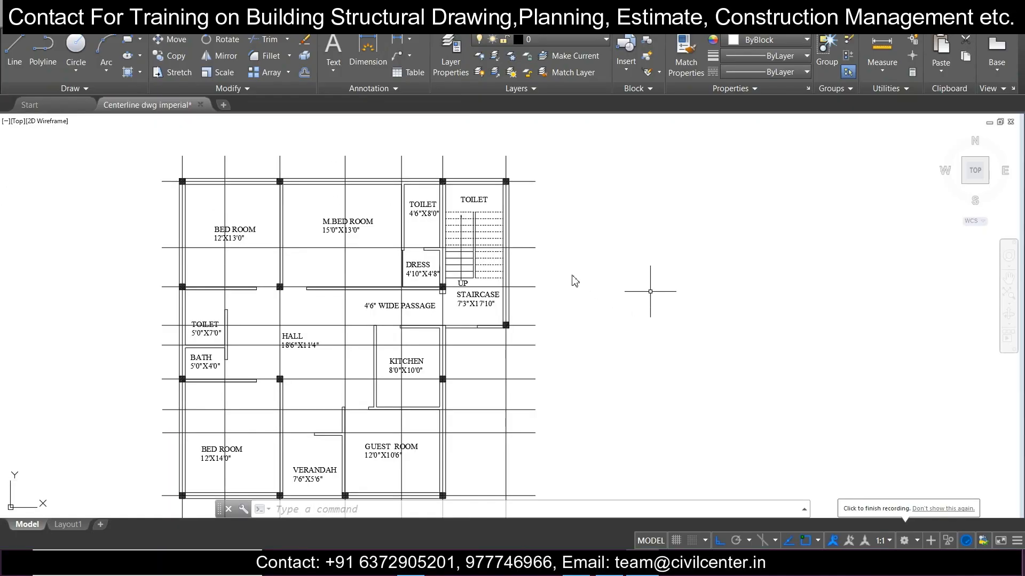
- Finish selecting the plan's centerlines and pick a gridline base point to copy from
scroll("down", 3)
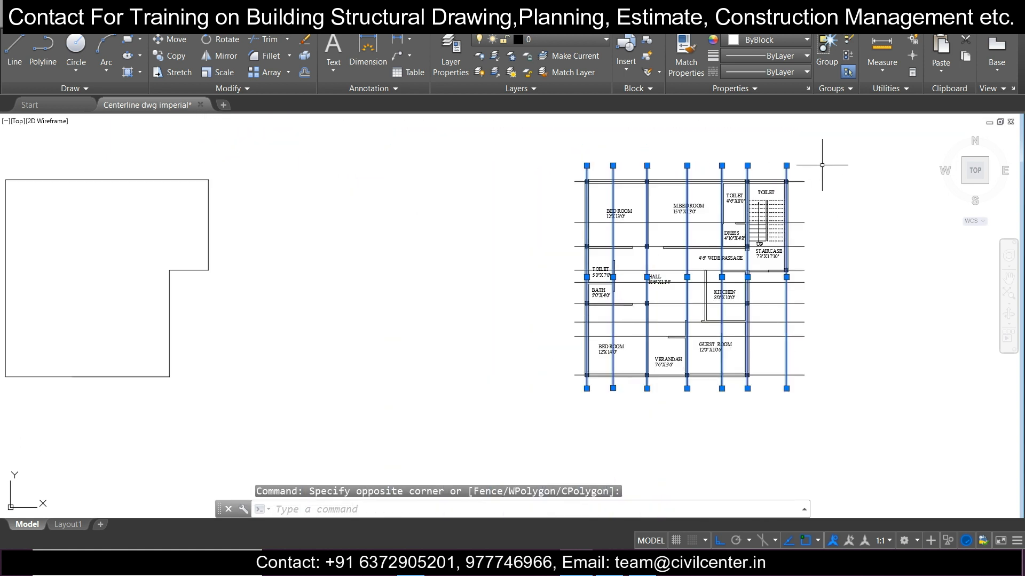
left_click(793, 379)
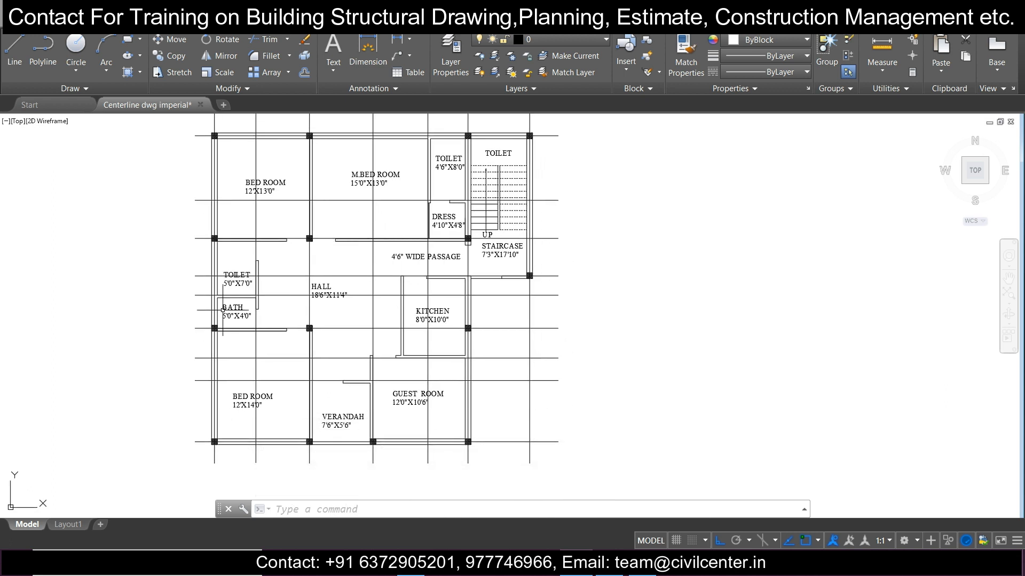
mouse_move(406, 385)
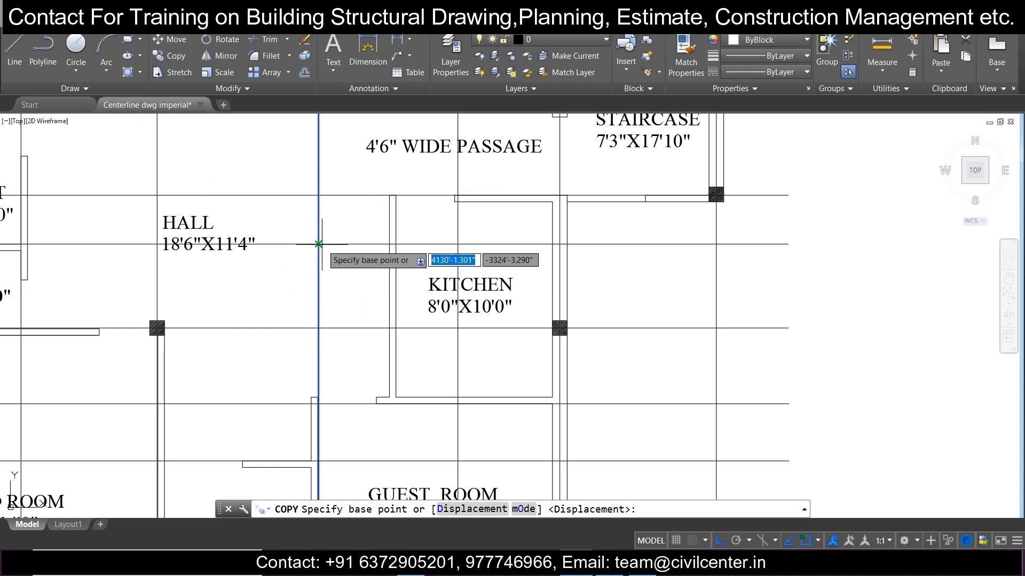
left_click(318, 243)
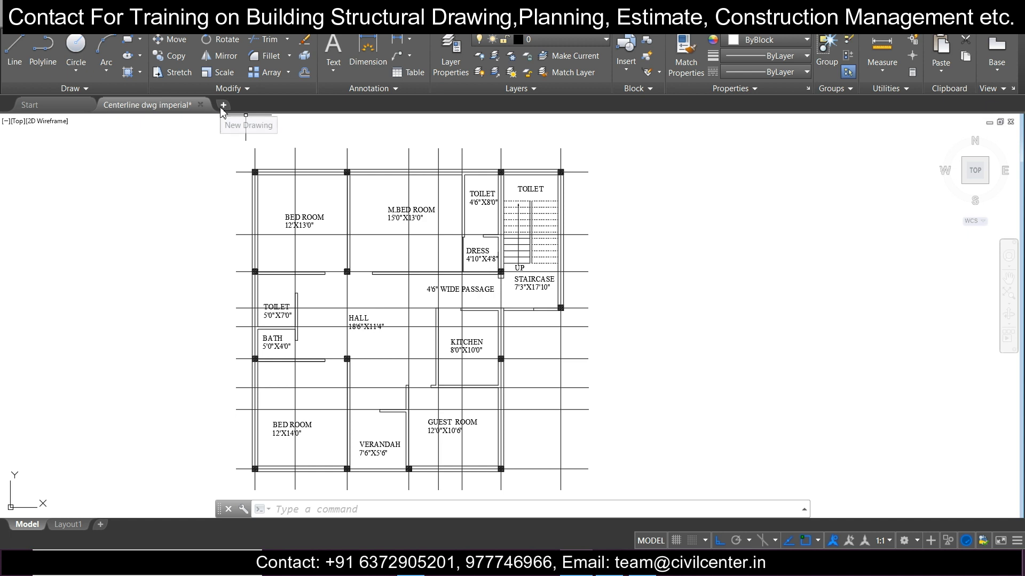
- Start a new blank Drawing1 with the grid off and bring up the file commands
left_click(224, 104)
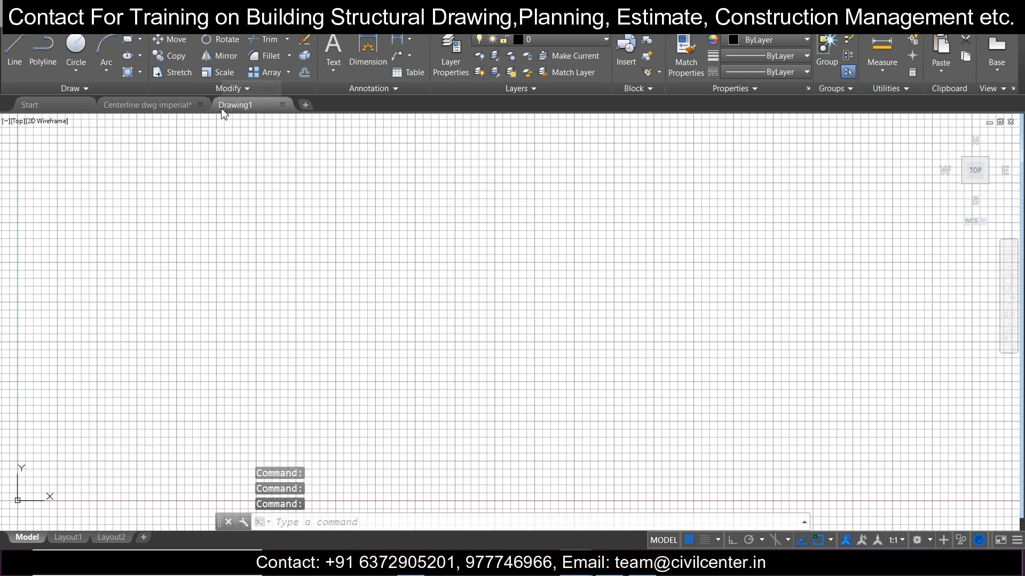
mouse_move(448, 256)
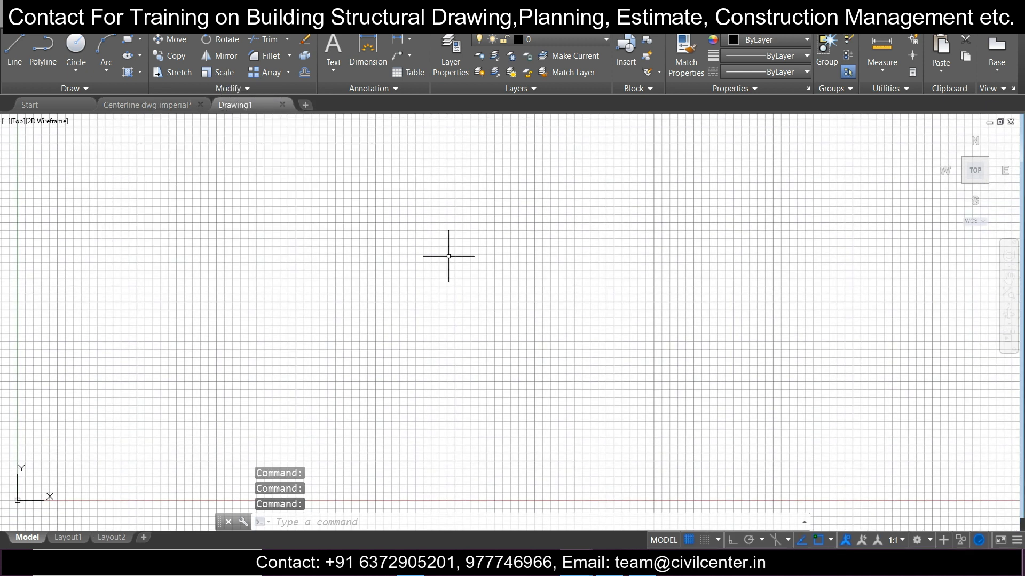
mouse_move(672, 330)
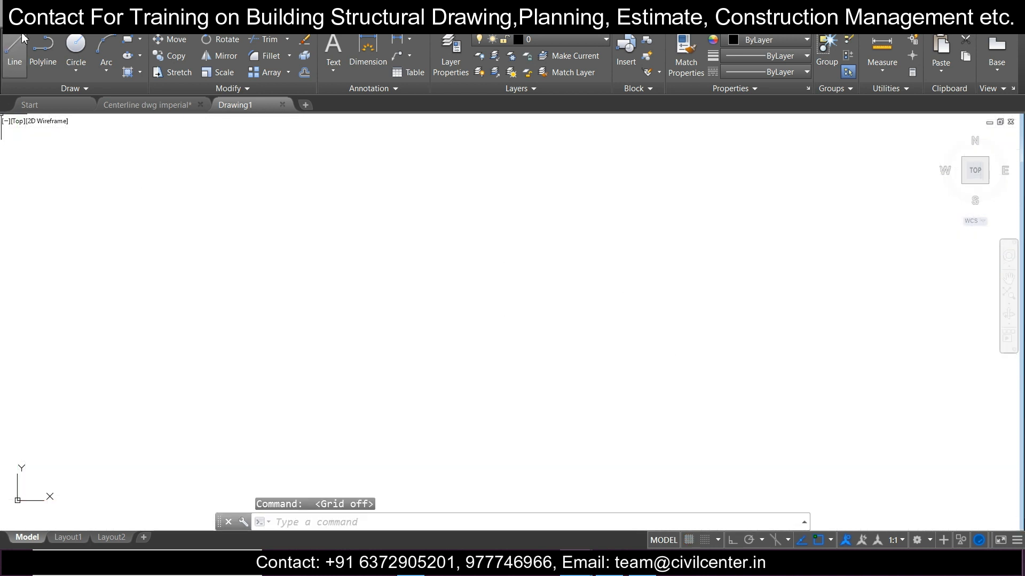
left_click(74, 52)
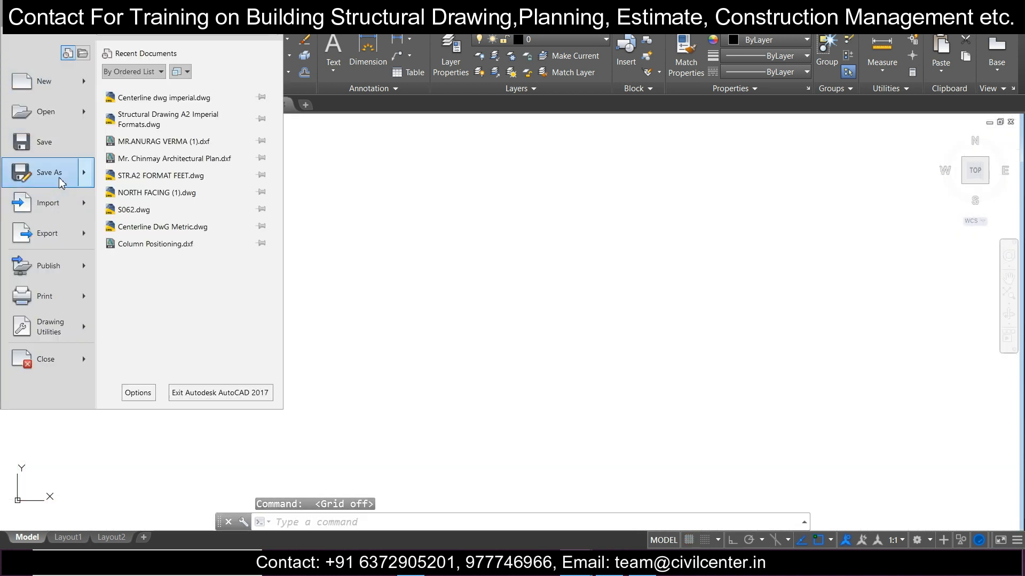
- Save the new drawing as 'Centerline dwg Metric' beside the imperial centerline file
left_click(50, 173)
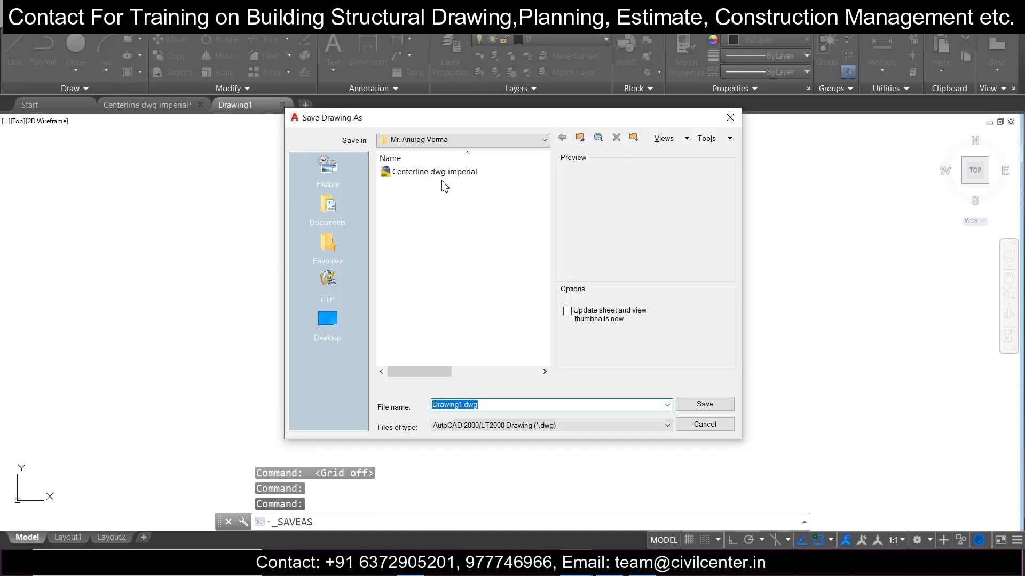
left_click(435, 170)
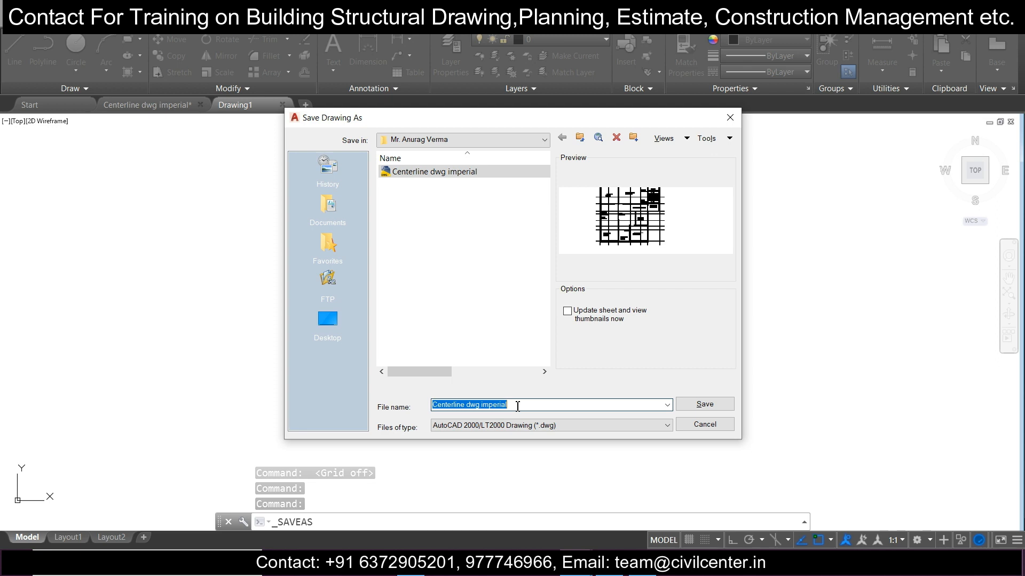
type("Centerline dwg M")
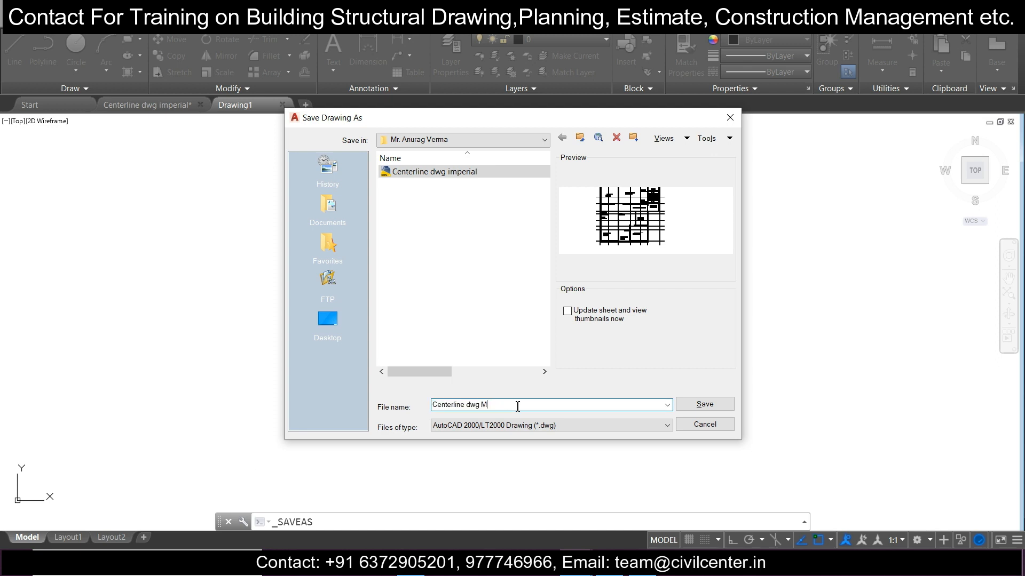
type("etric")
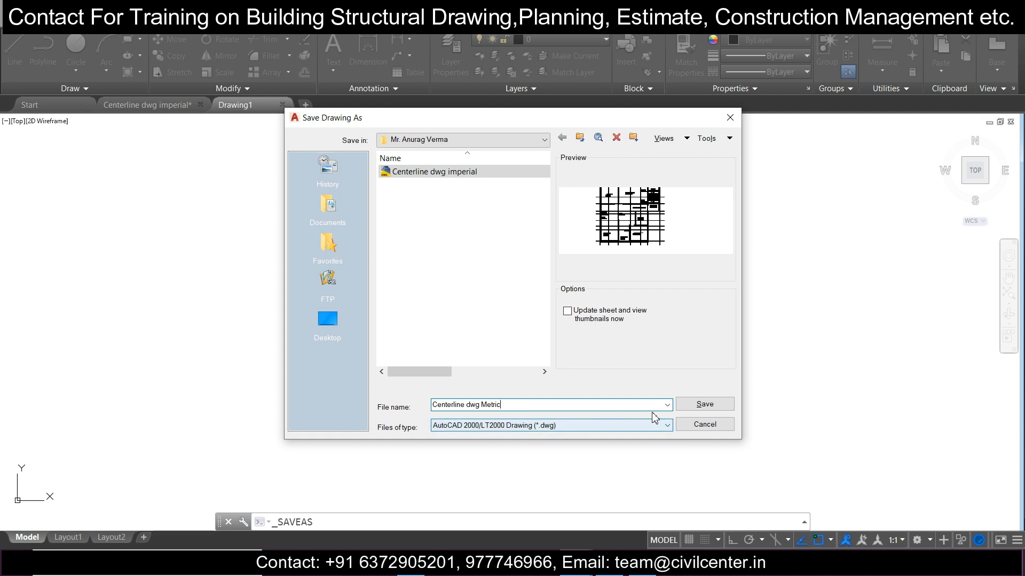
left_click(705, 403)
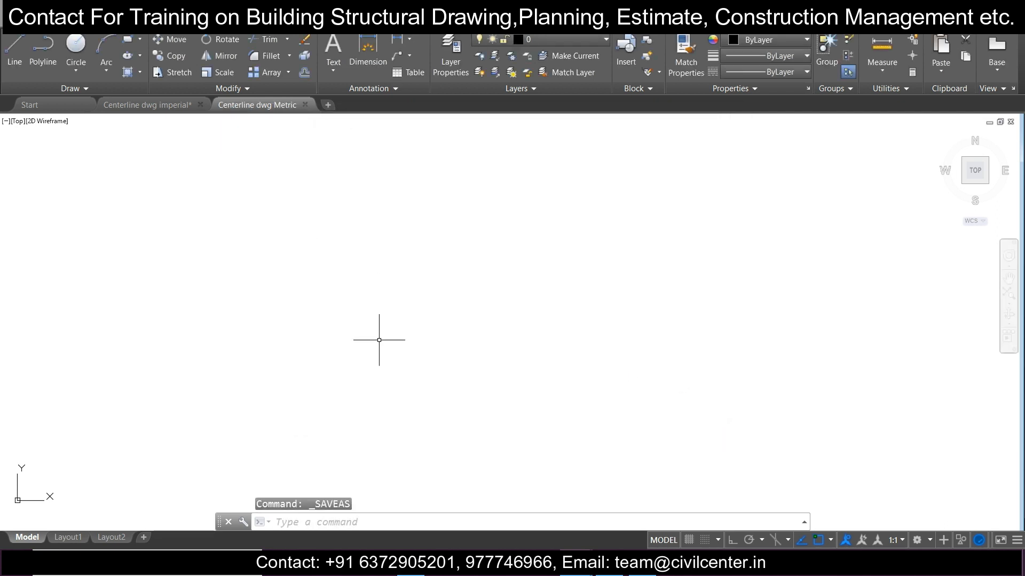
type("UN")
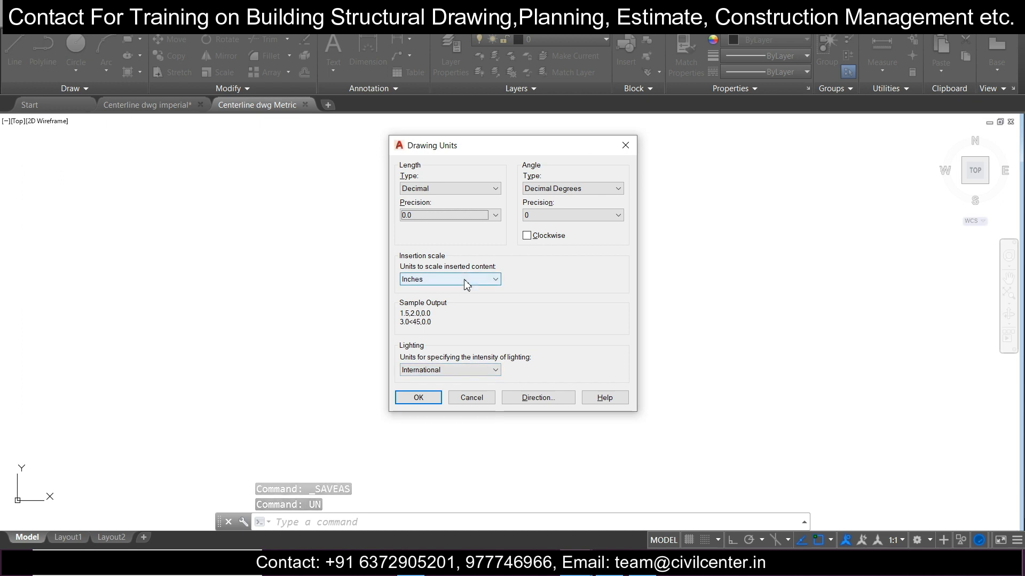
- Set the Drawing Units insertion scale to Millimeters and confirm
left_click(449, 278)
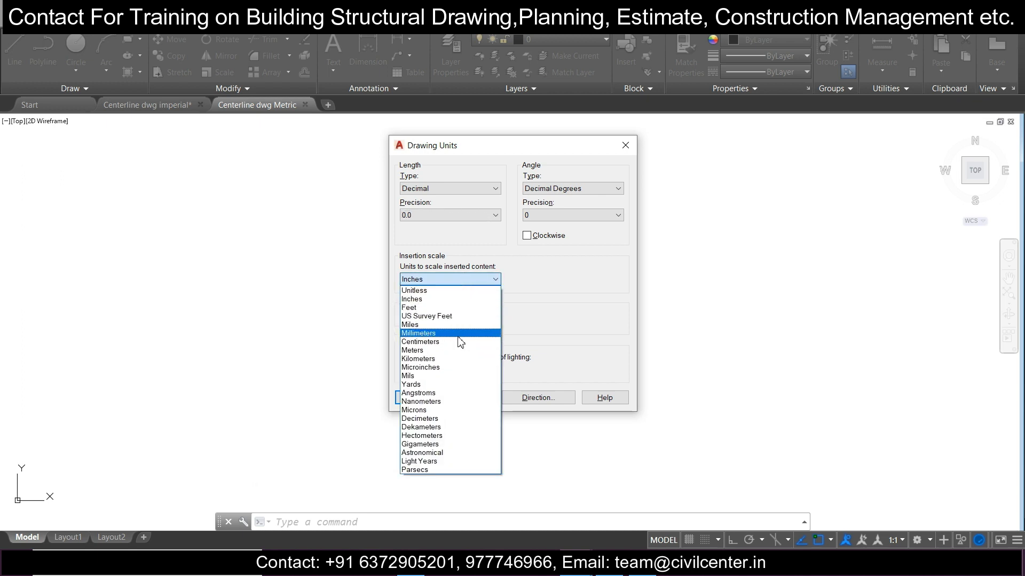
left_click(418, 333)
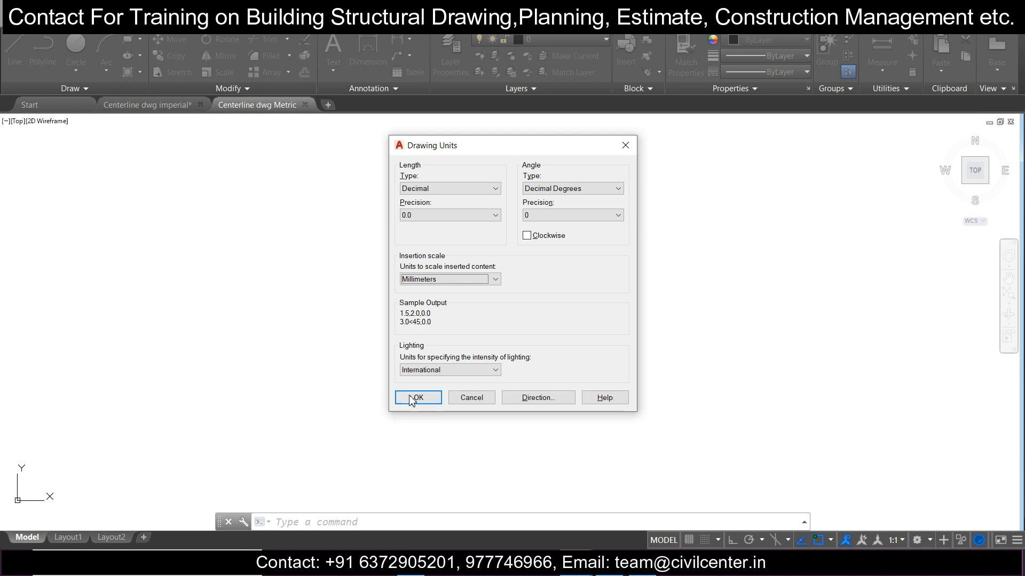
left_click(417, 397)
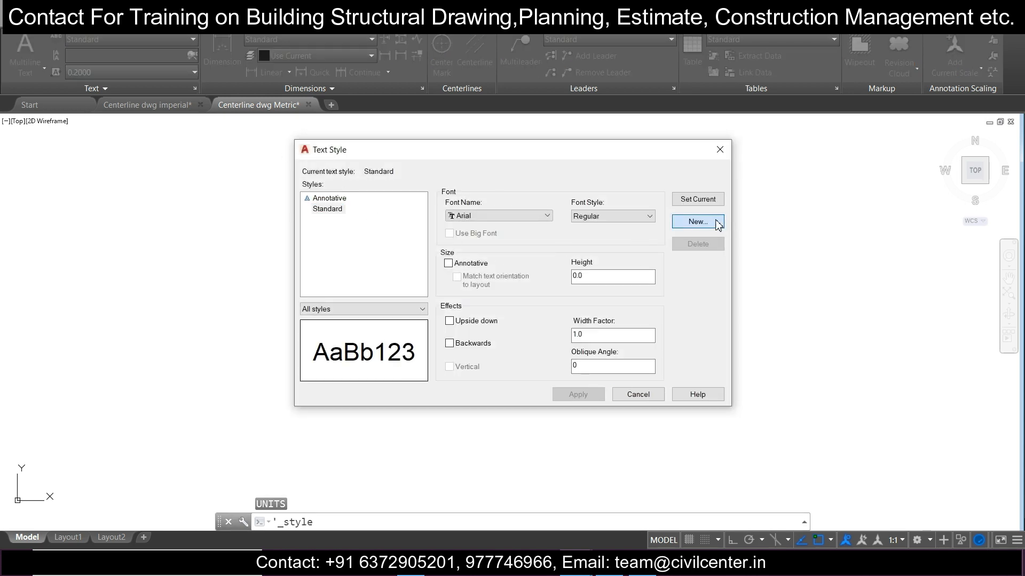
- Create text style T100 using Times New Roman at height 150 and apply it
left_click(697, 222)
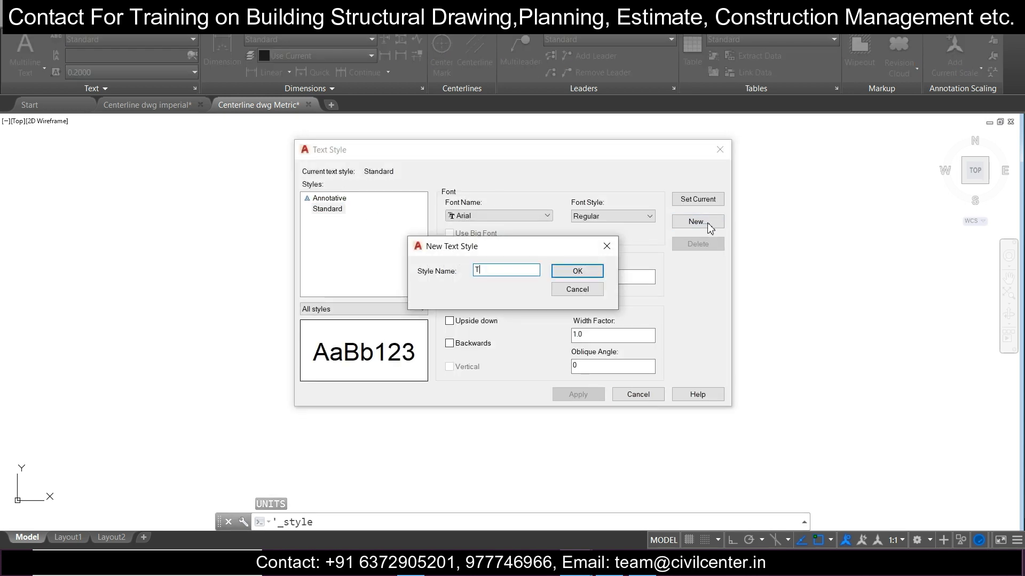
type("100")
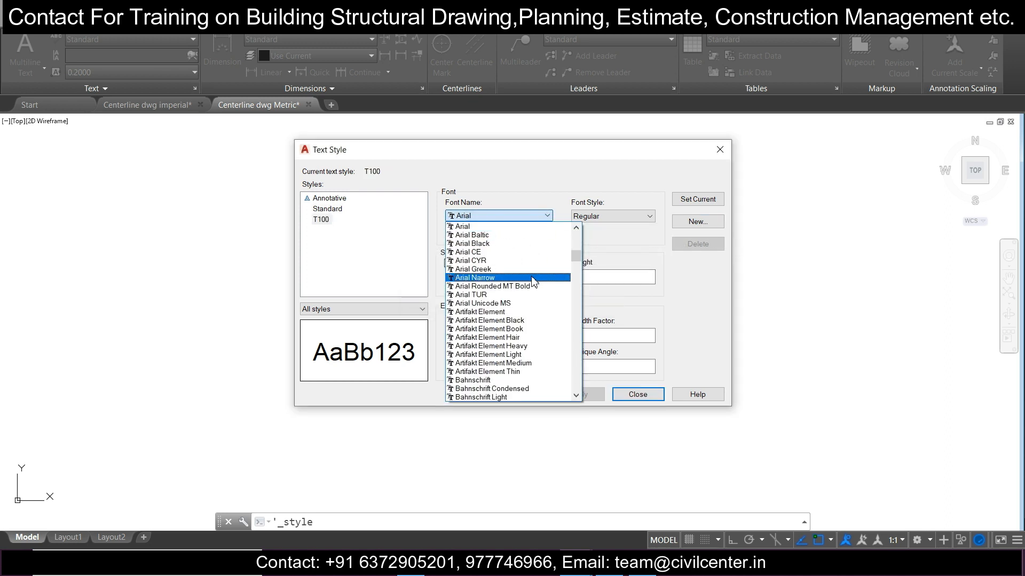
scroll("down", 3)
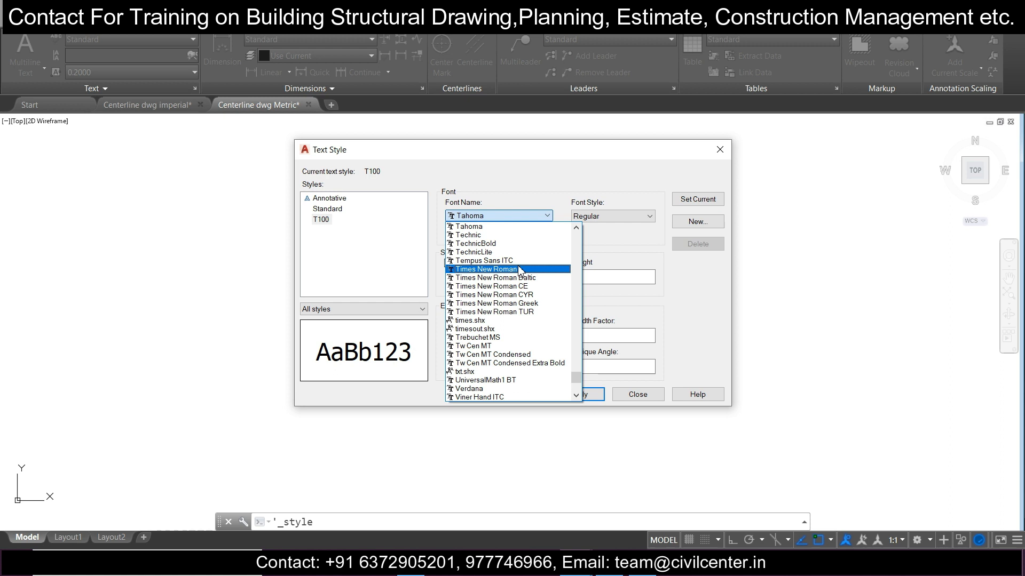
left_click(484, 269)
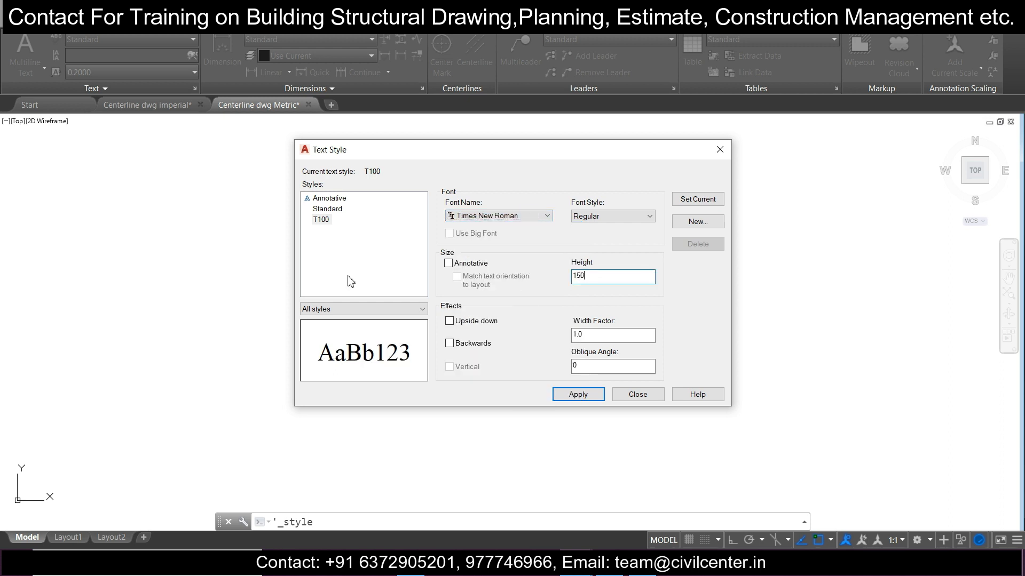
left_click(578, 394)
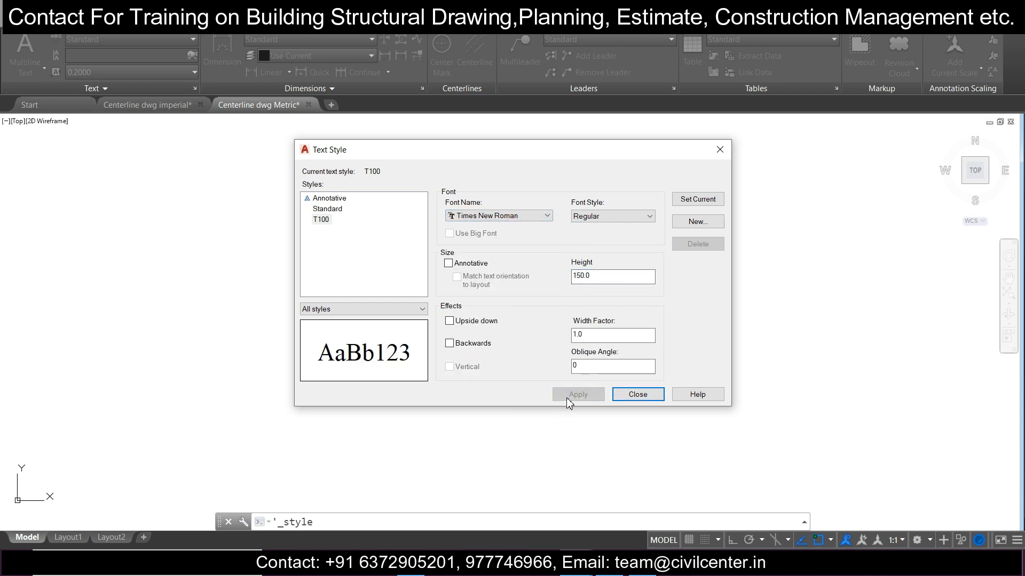
left_click(636, 393)
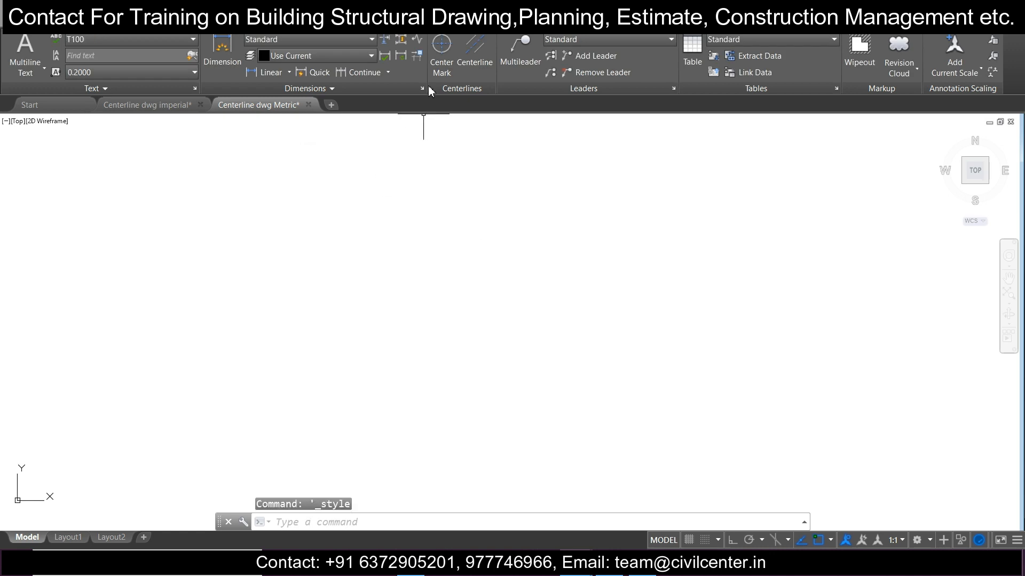
- Start new dimension style D100 and set its fit to place text over the line with a leader
left_click(222, 62)
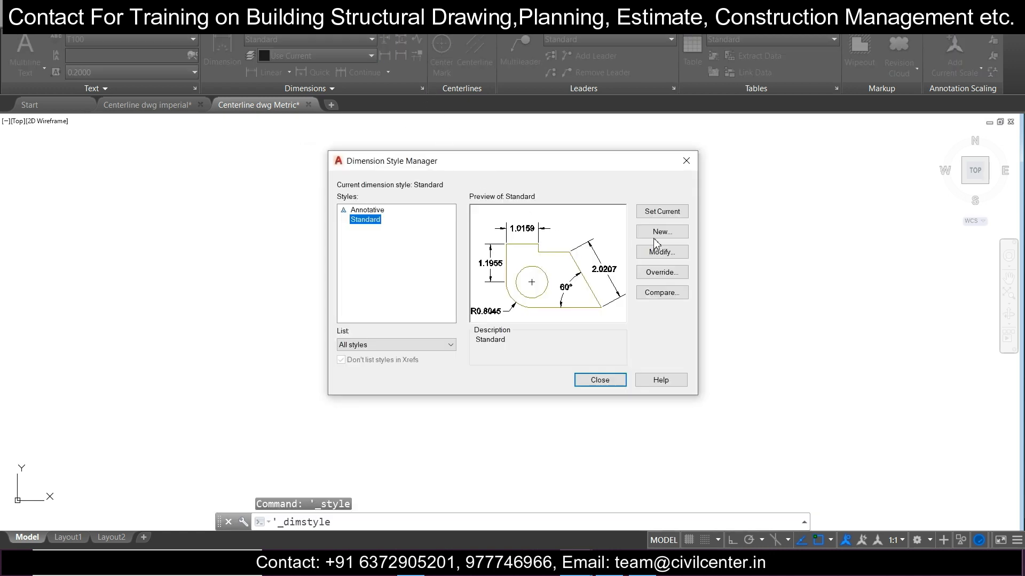
left_click(661, 231)
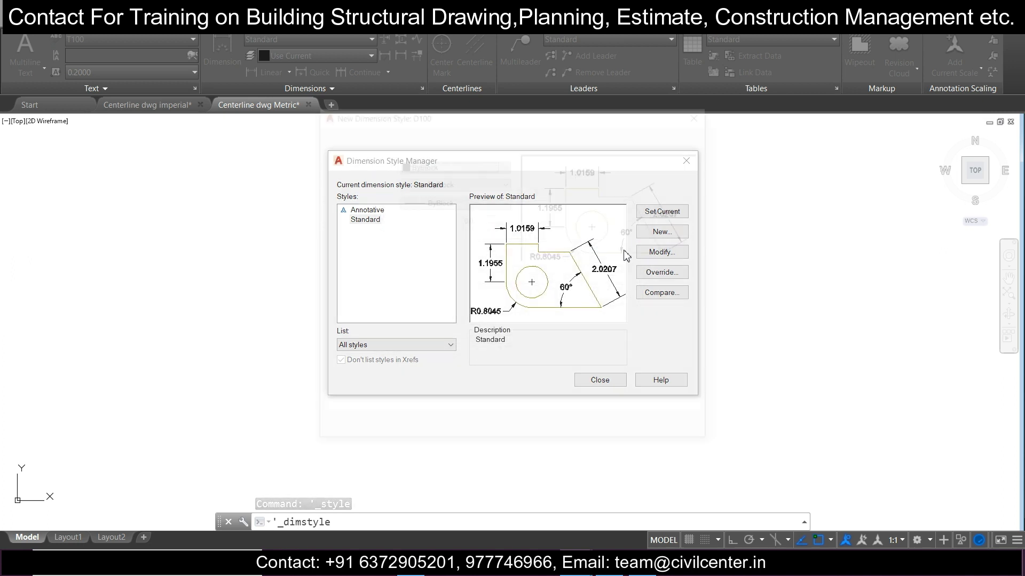
left_click(458, 162)
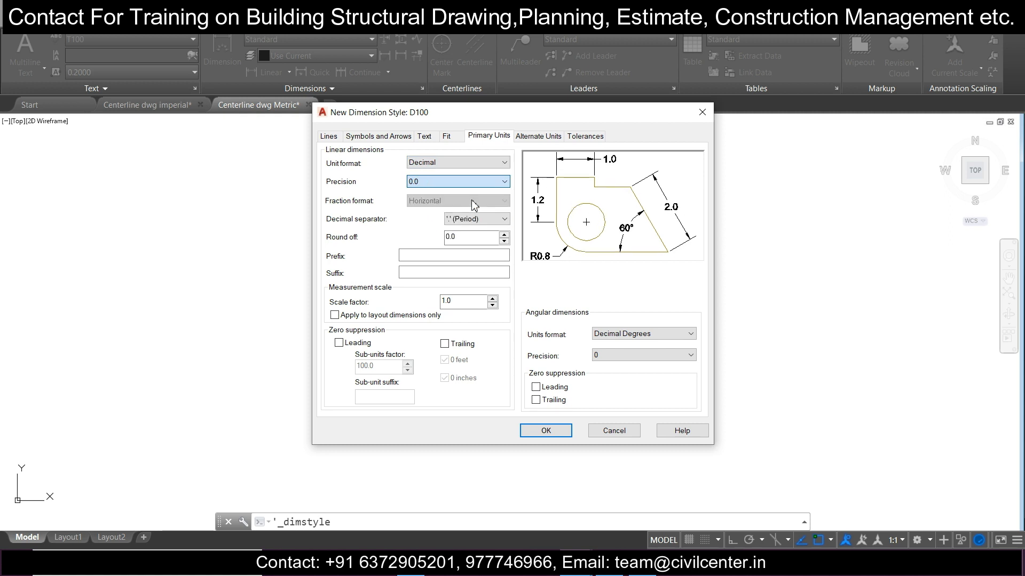
left_click(446, 136)
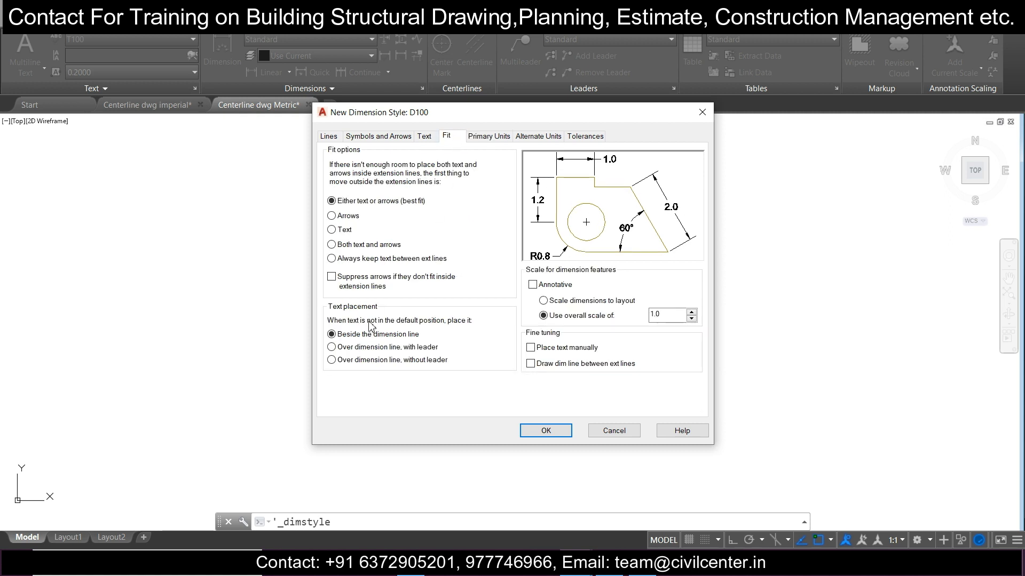
left_click(332, 347)
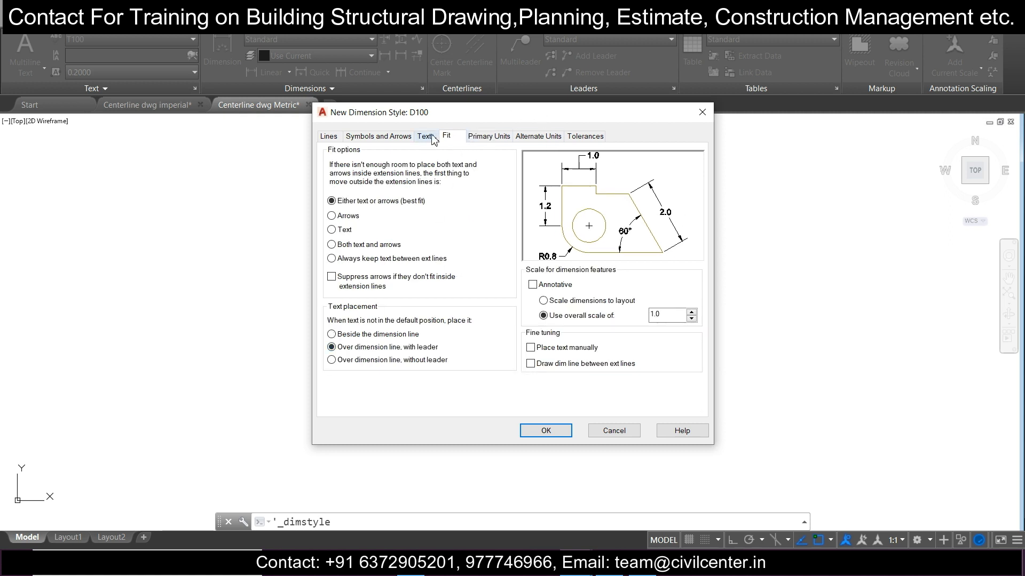
- Give D100 the T100 text style aligned with the dimension line, confirm it and make it current
left_click(424, 135)
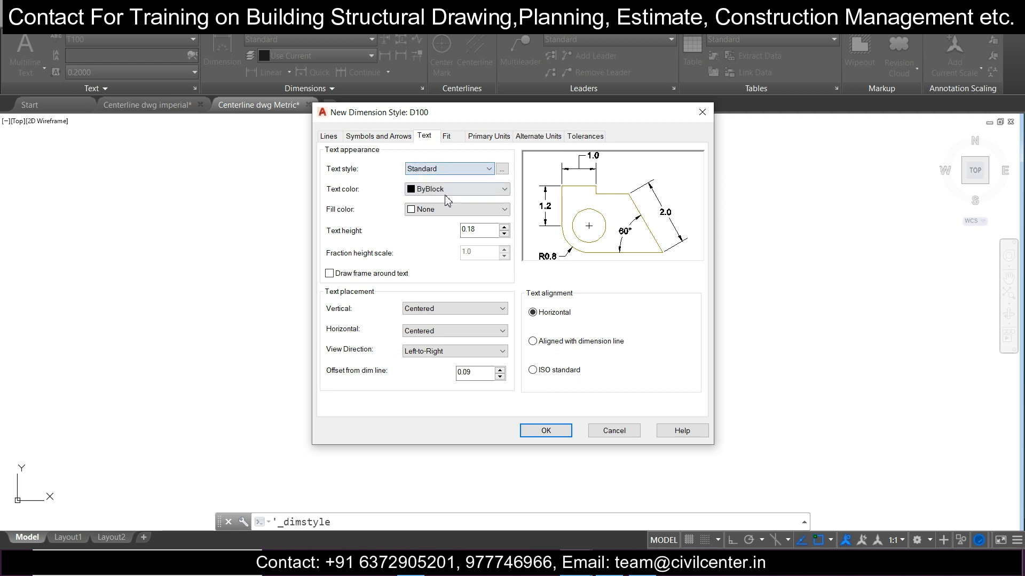
left_click(488, 169)
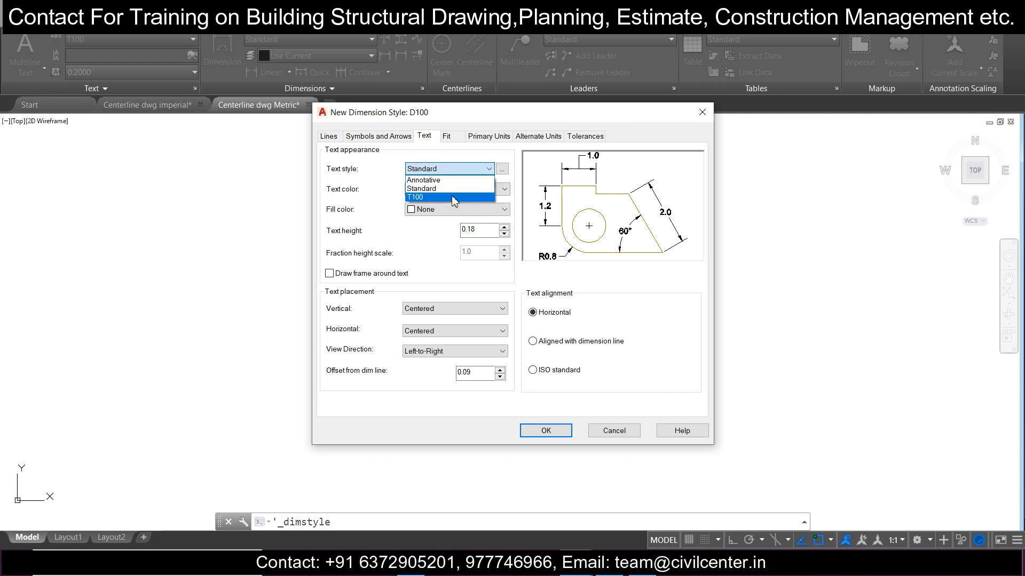
left_click(416, 197)
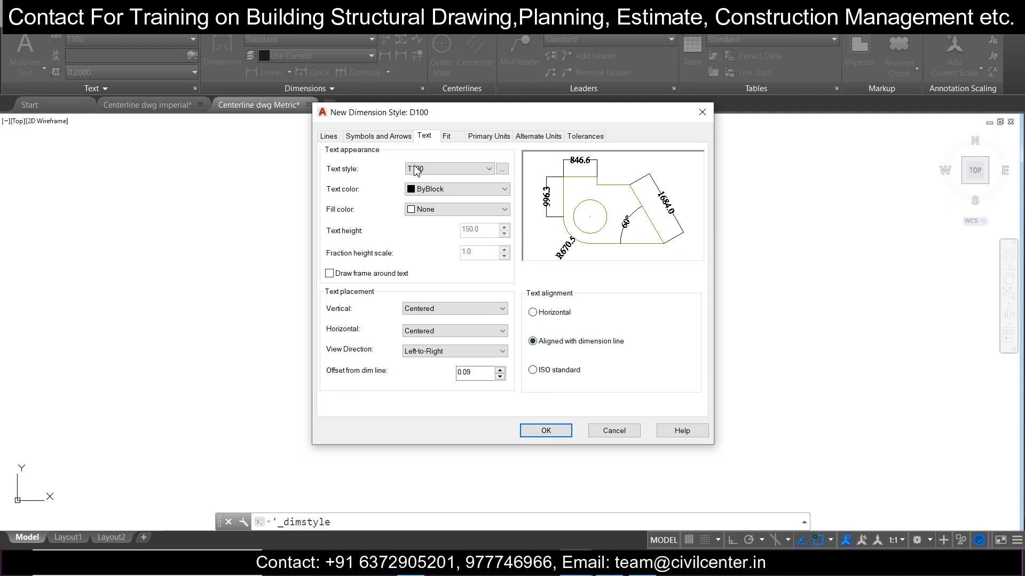
left_click(378, 136)
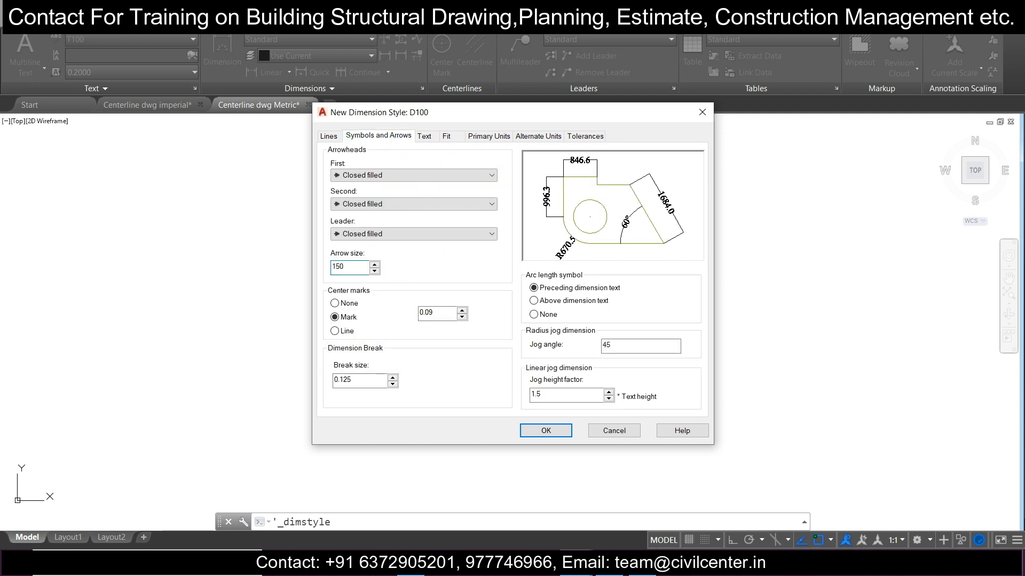
left_click(329, 136)
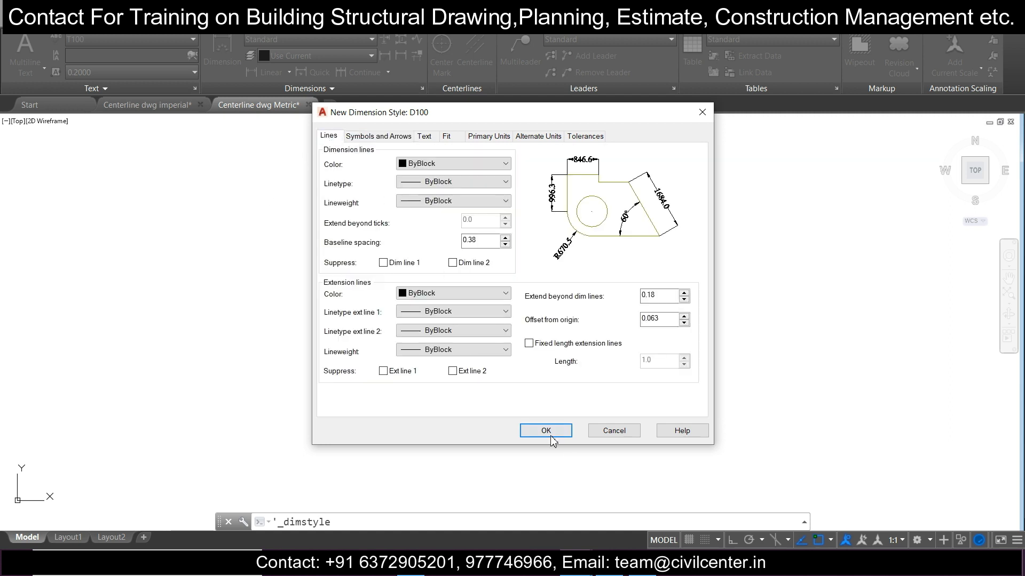
left_click(546, 431)
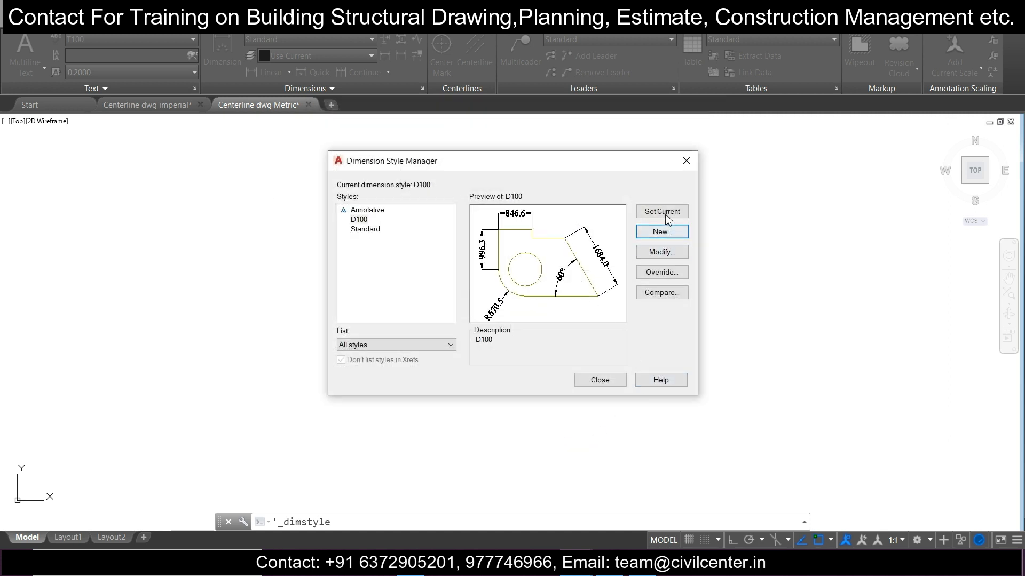
left_click(599, 380)
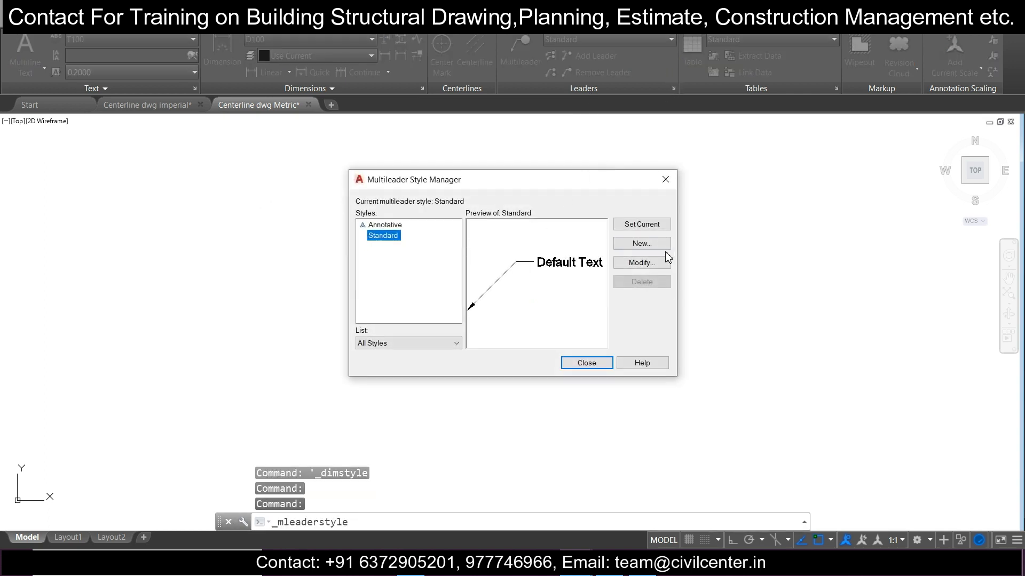
- Create multileader style L100 with T100 leader text and make it current
left_click(640, 243)
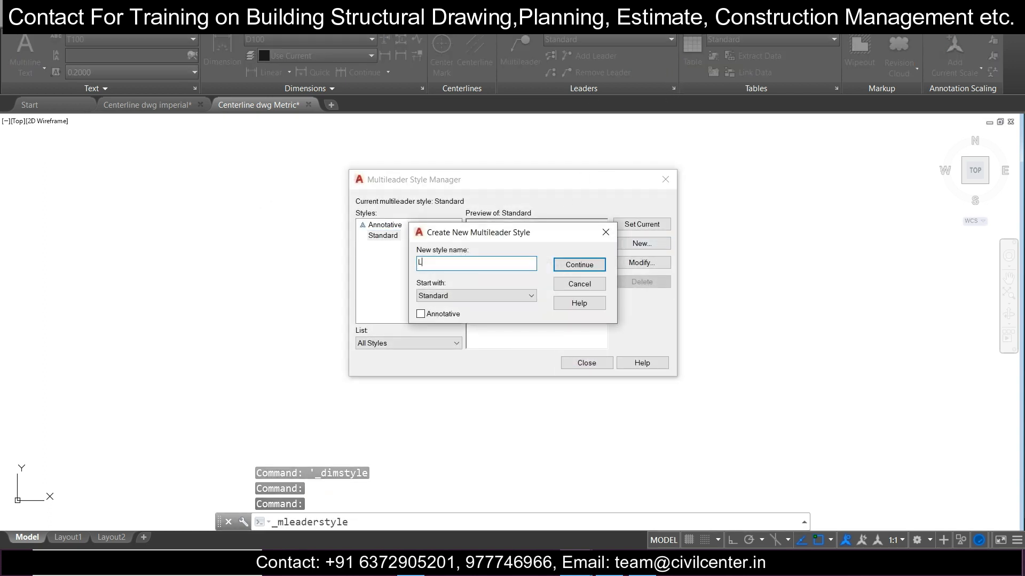
type("100")
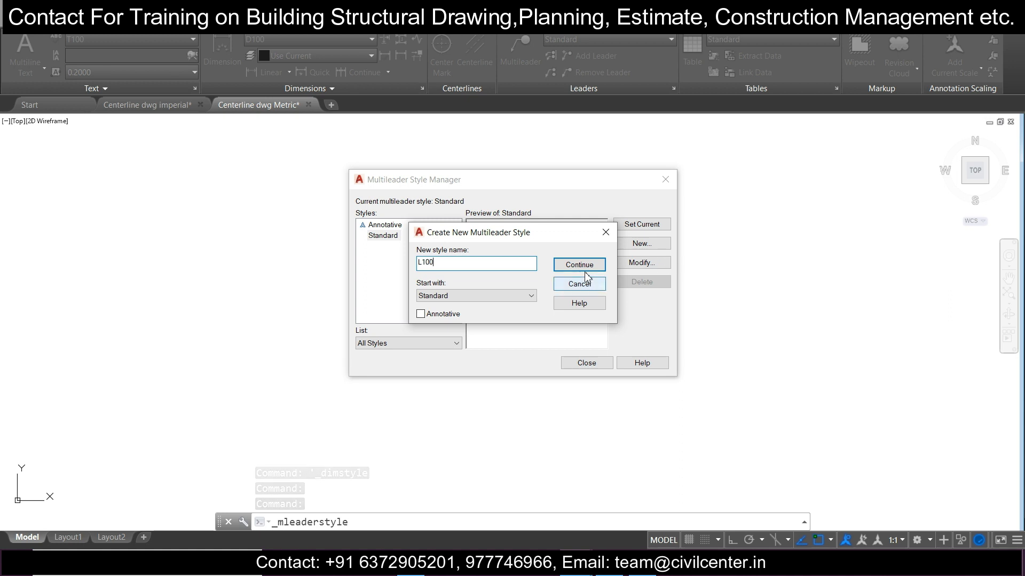
left_click(578, 265)
type("150")
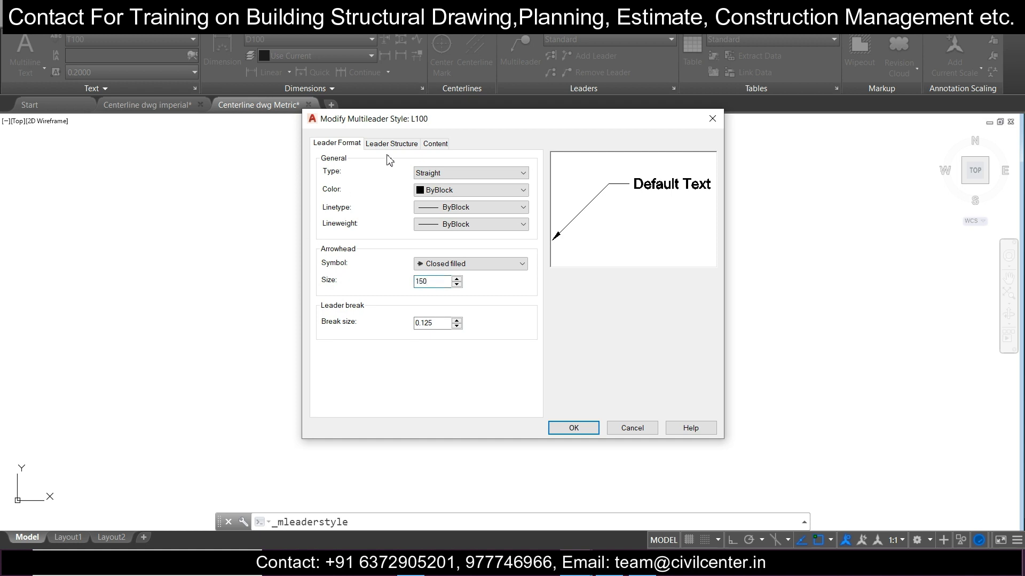
left_click(435, 144)
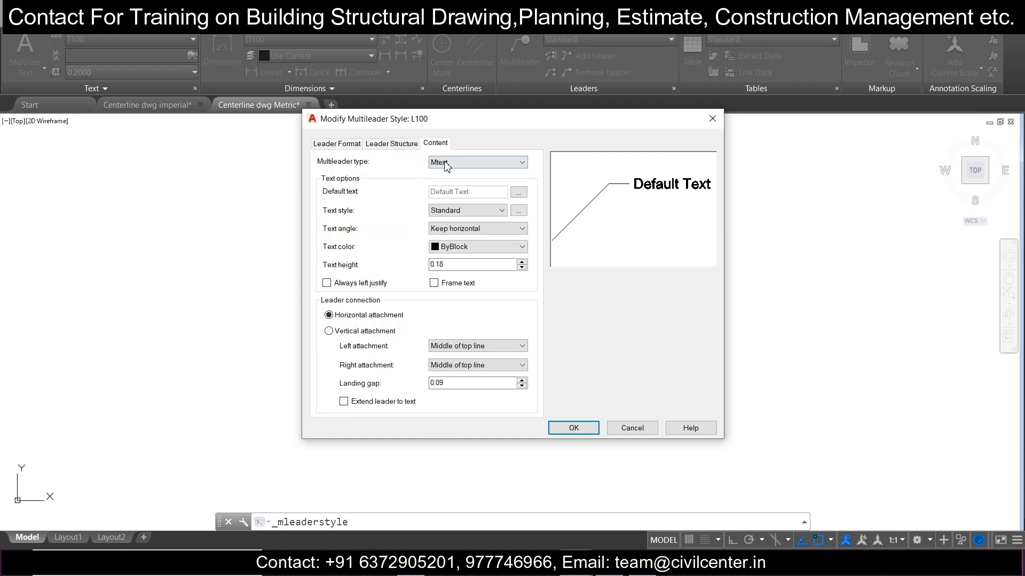
left_click(501, 210)
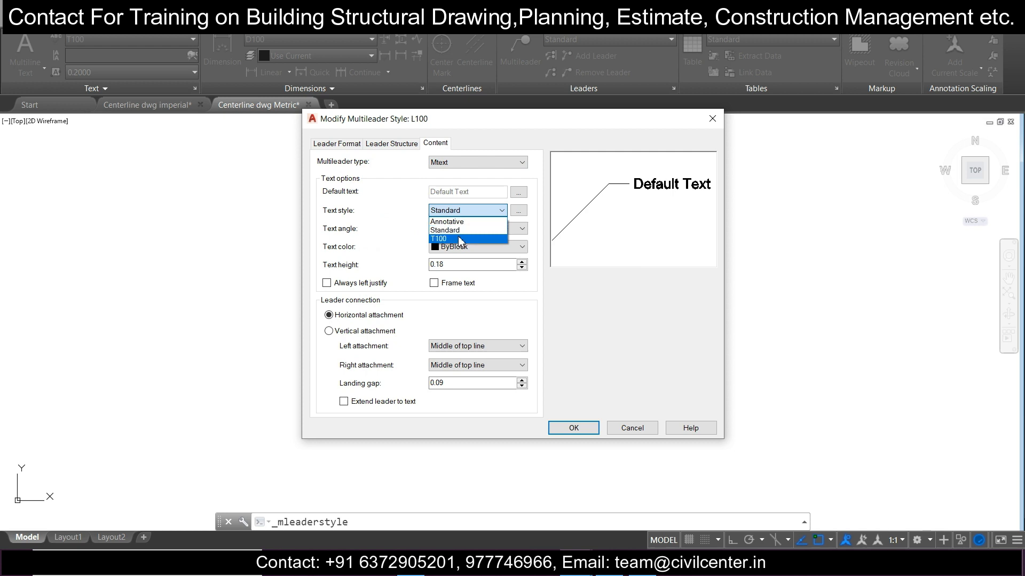
left_click(572, 427)
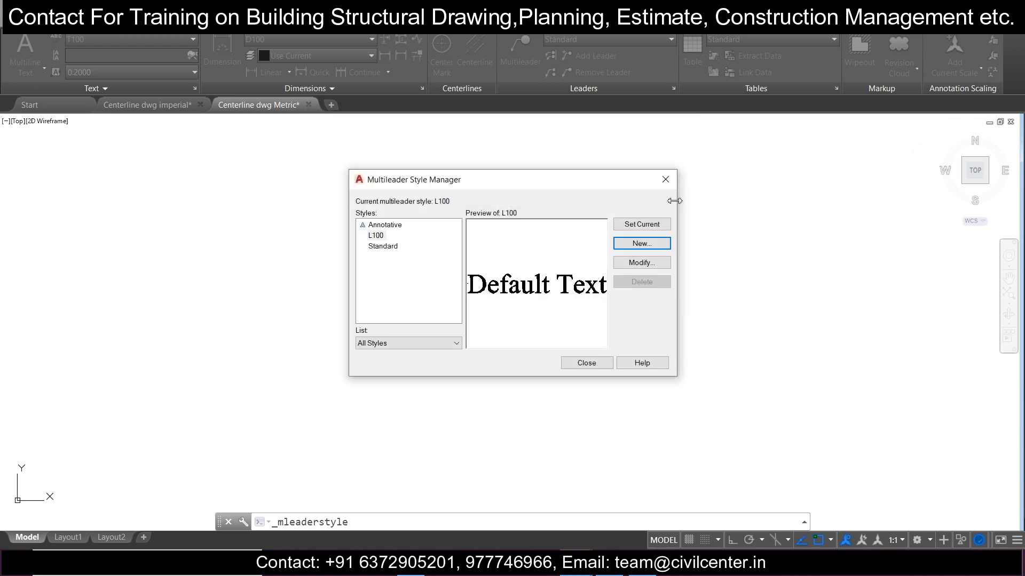
mouse_move(586, 363)
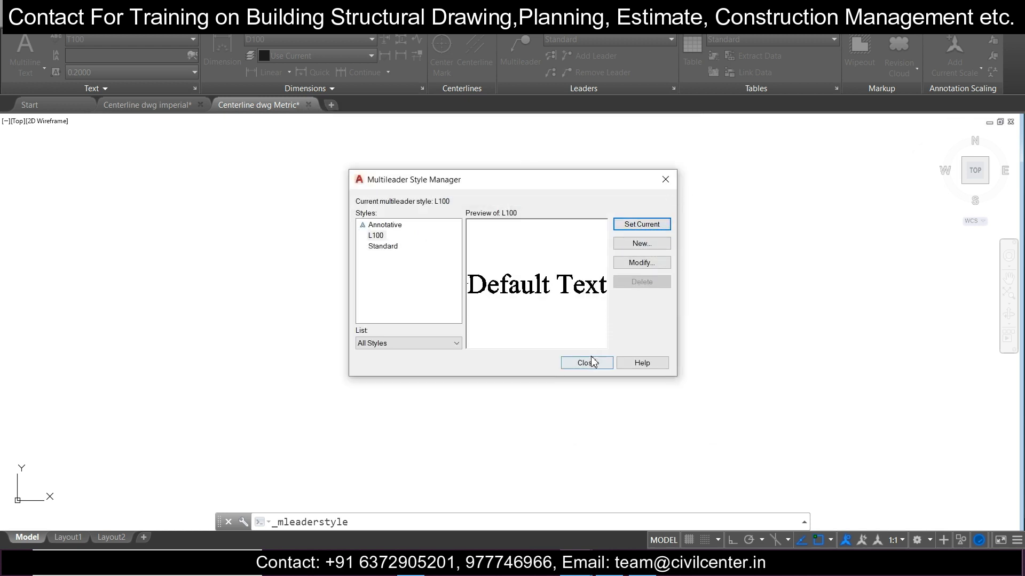
left_click(583, 363)
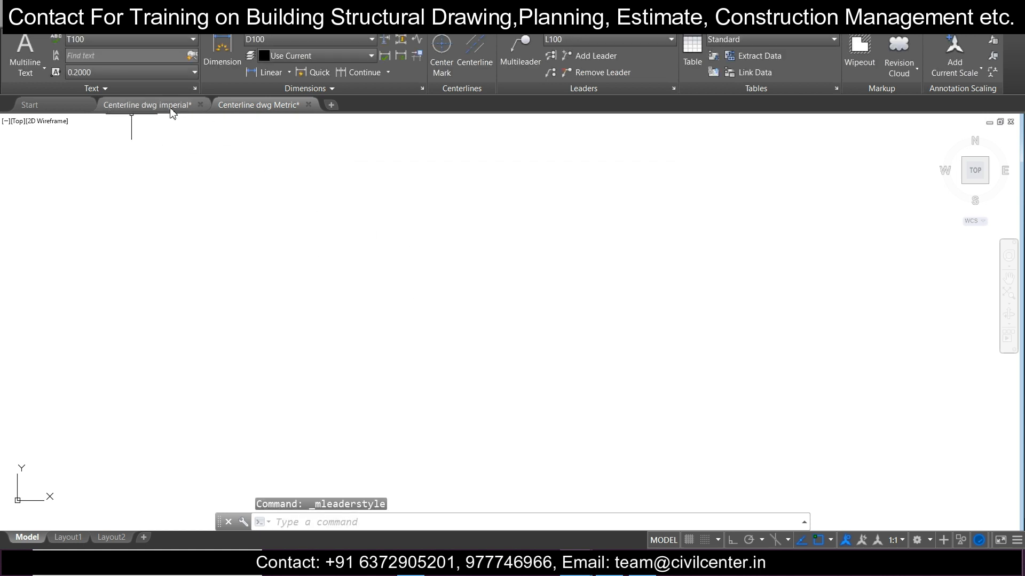
- Draw a horizontal reference line 228.6 long from a picked start point
left_click(260, 105)
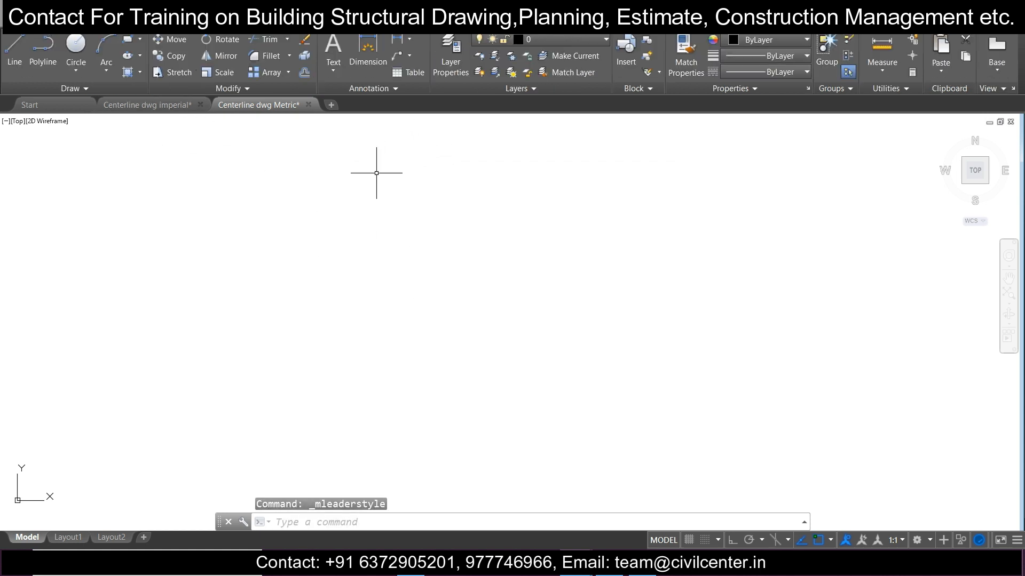
left_click(150, 104)
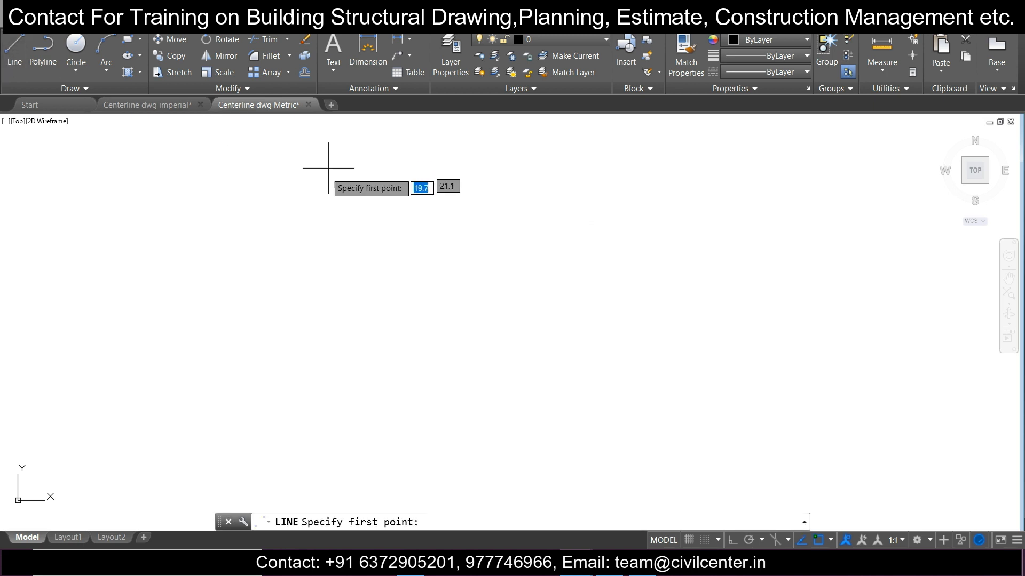
left_click(328, 169)
type("228.6")
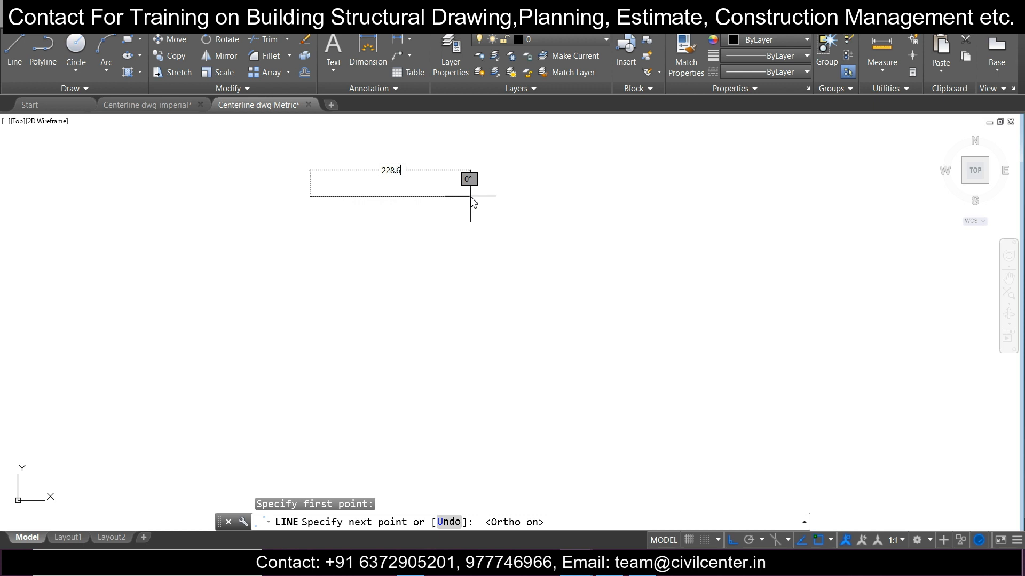
key("Escape")
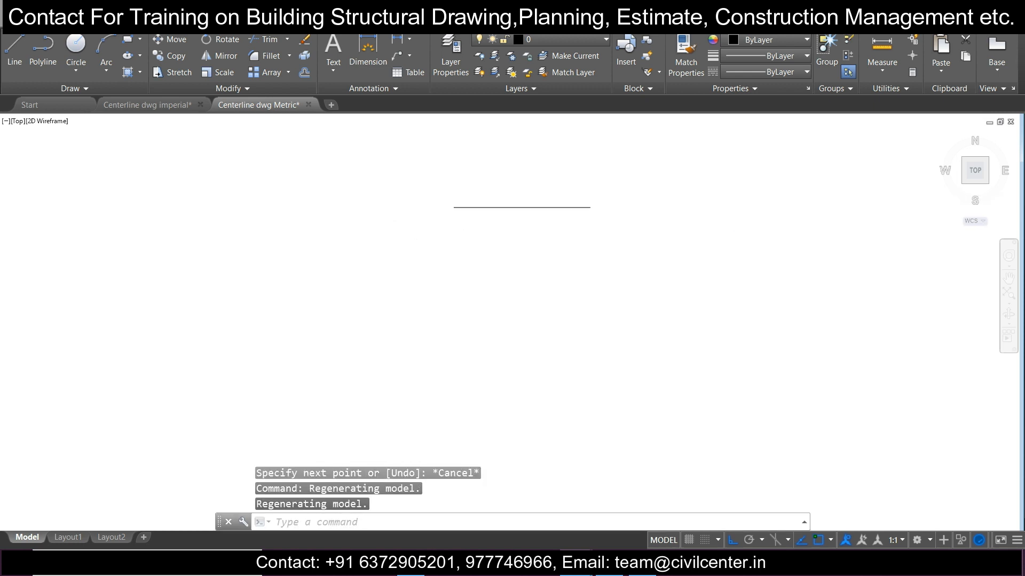
left_click(145, 104)
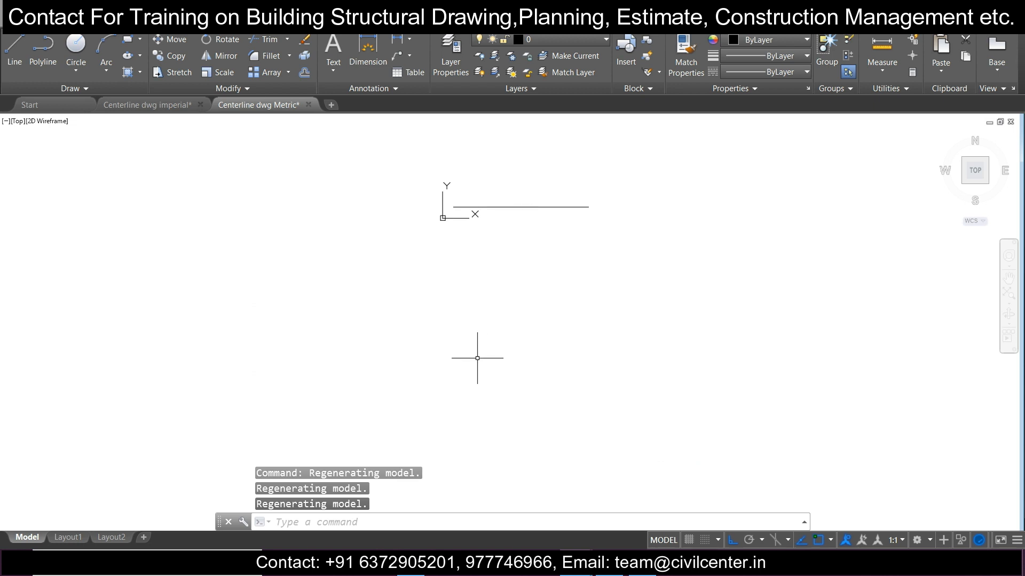
- Paste the floor plan and align it from its grid corner onto the reference line, then erase the line
key("ctrl+v")
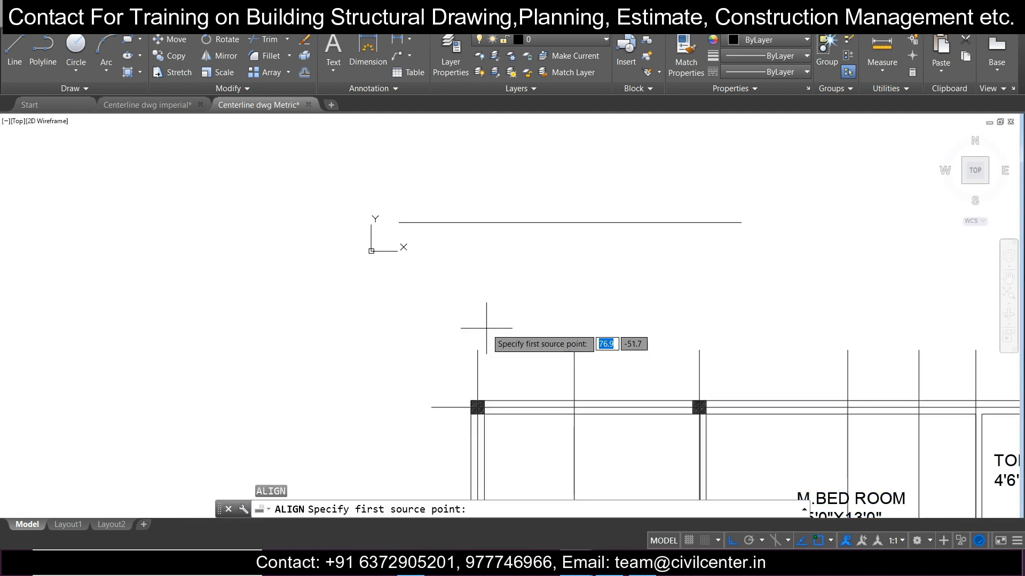
left_click(472, 394)
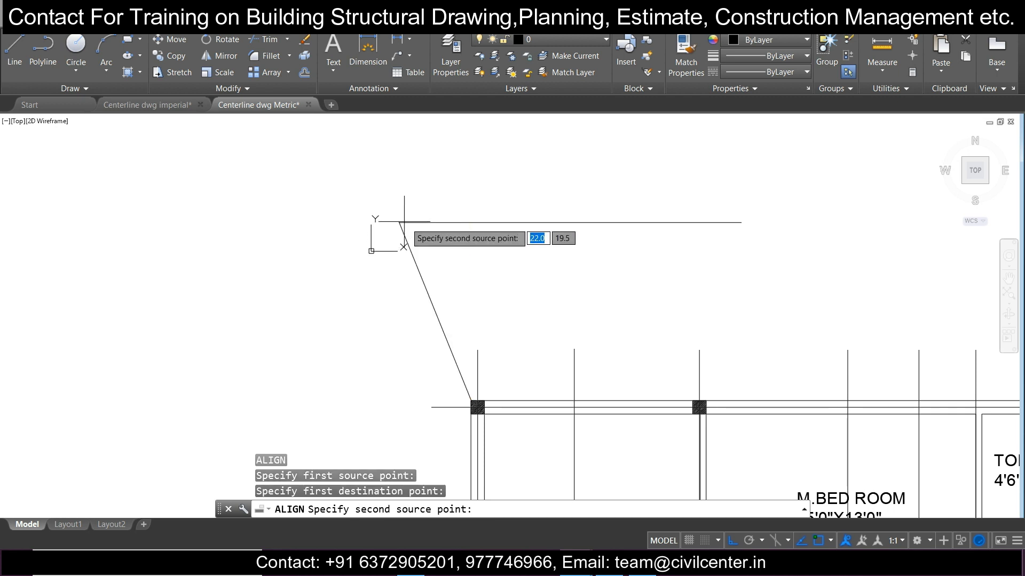
mouse_move(484, 400)
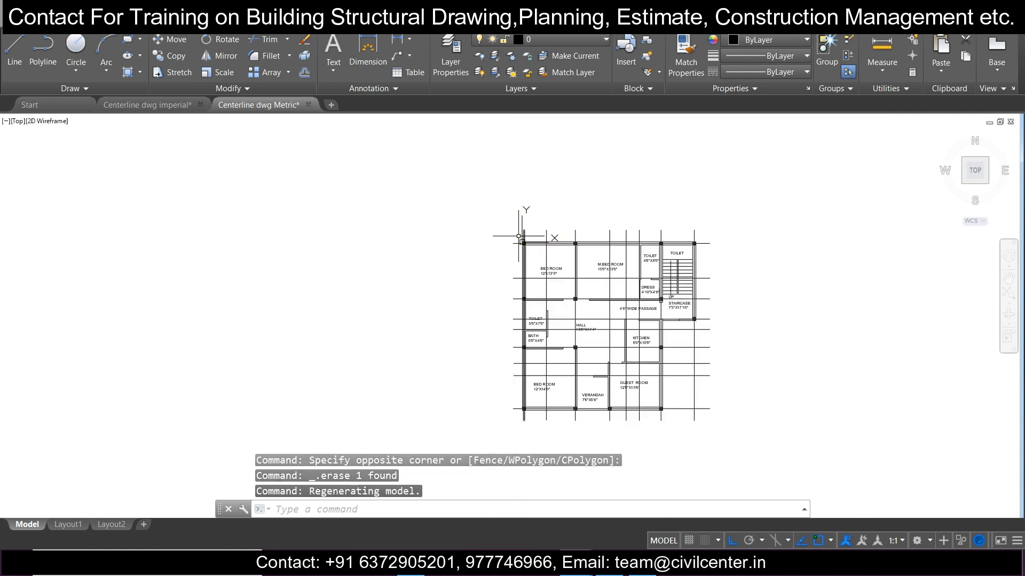
scroll("down", 3)
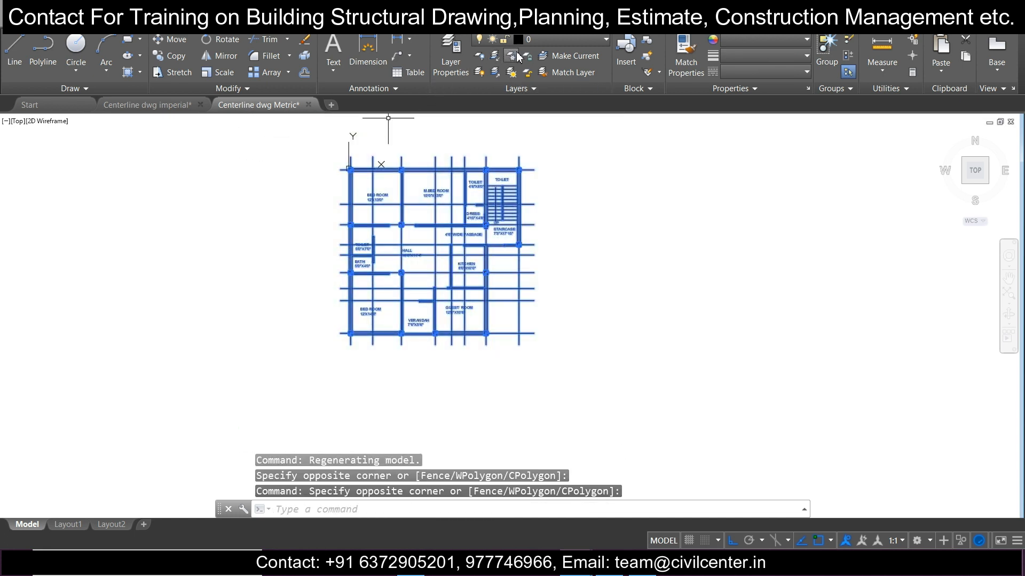
mouse_move(545, 59)
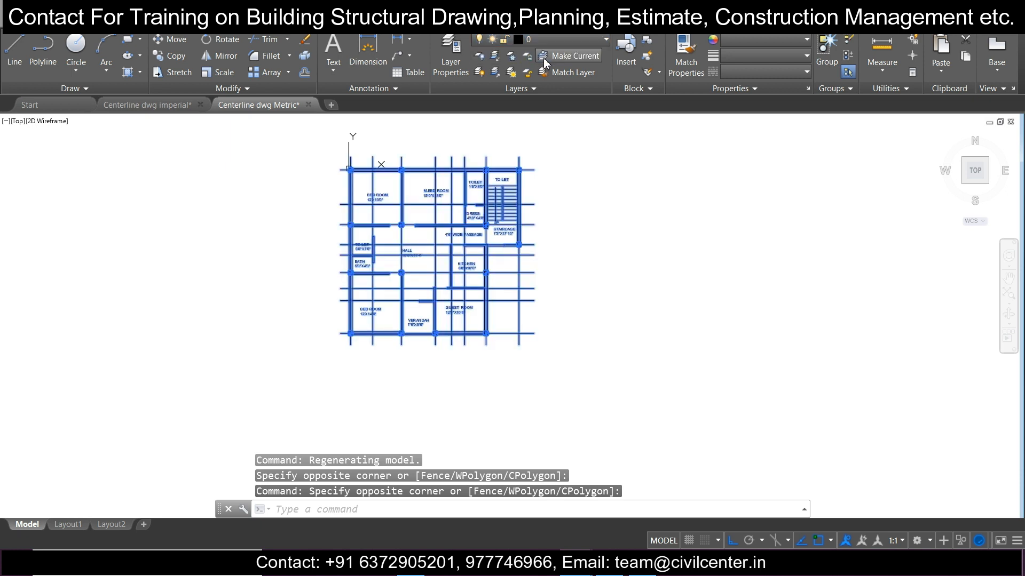
- Add a new layer CL and set its colour to blue
key("Escape")
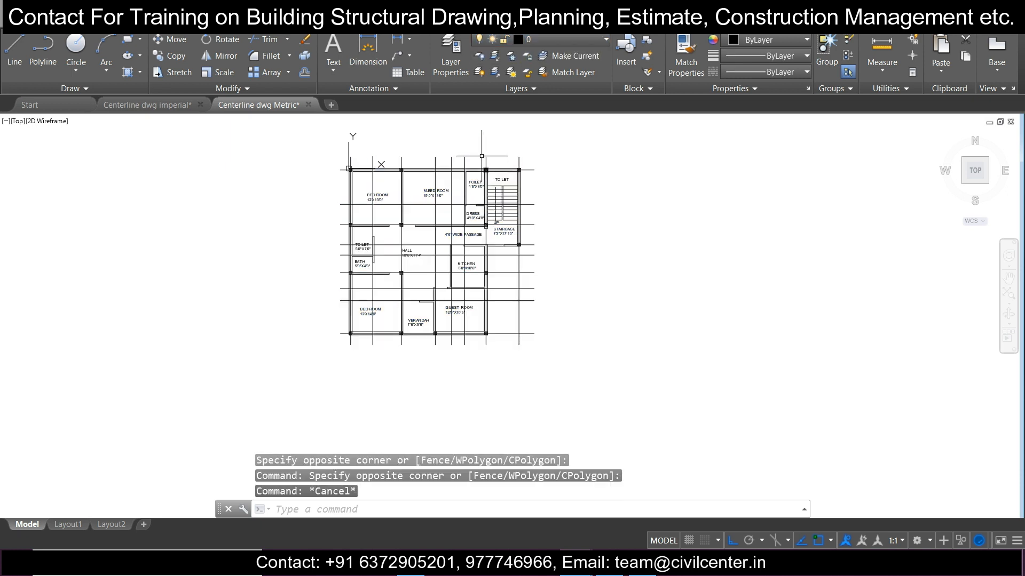
left_click(449, 55)
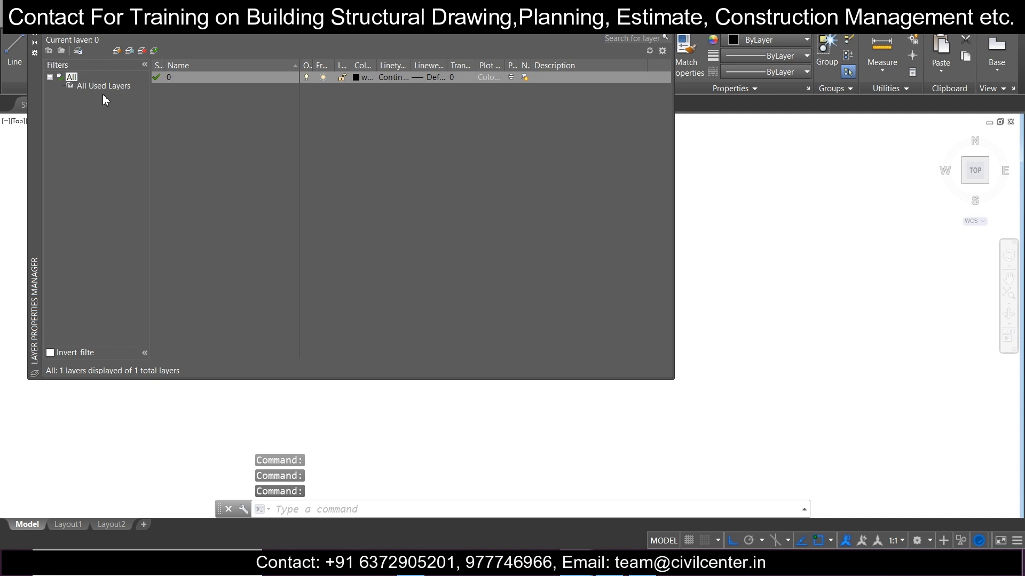
left_click(115, 51)
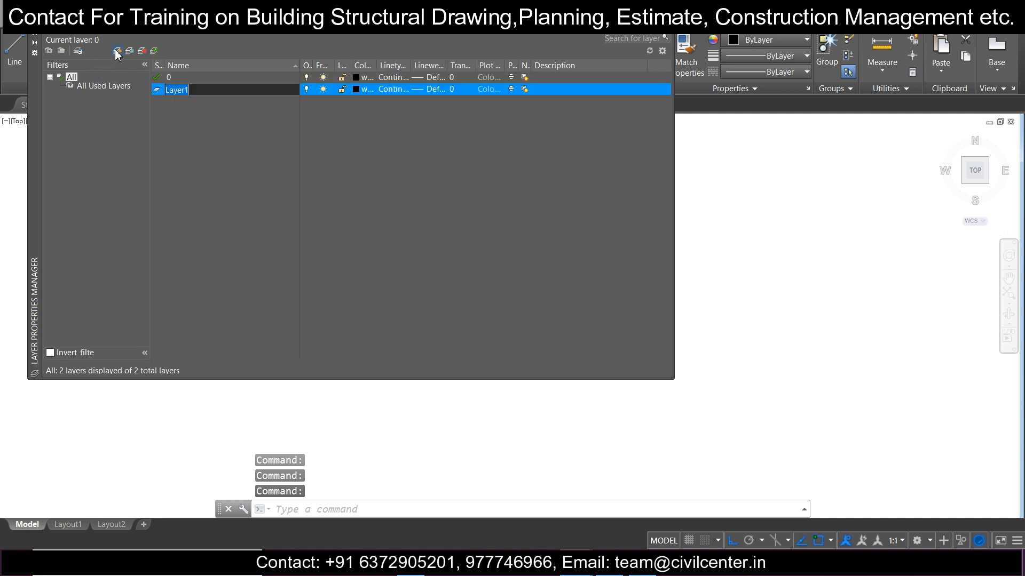
mouse_move(158, 65)
type("CL")
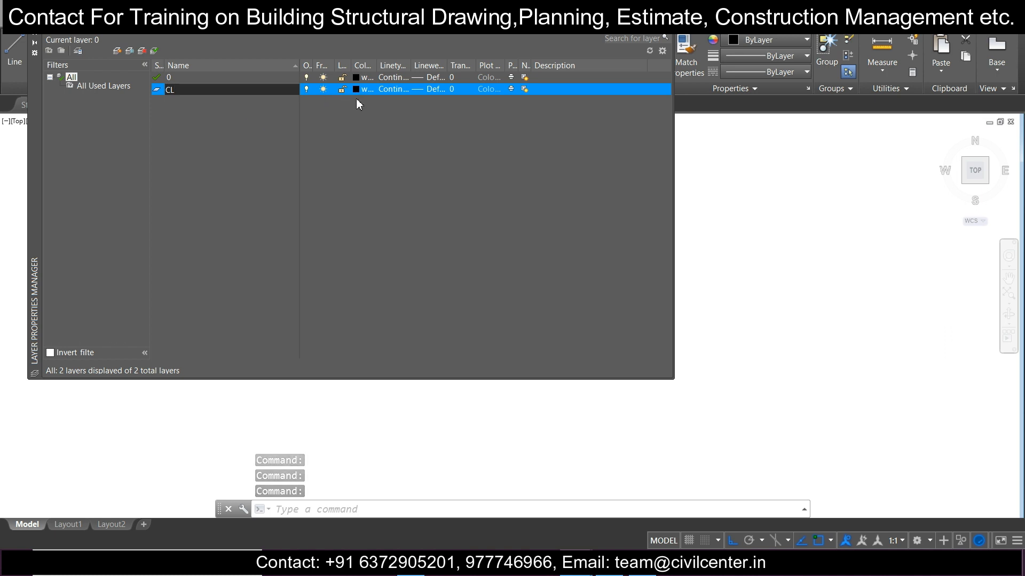
left_click(488, 88)
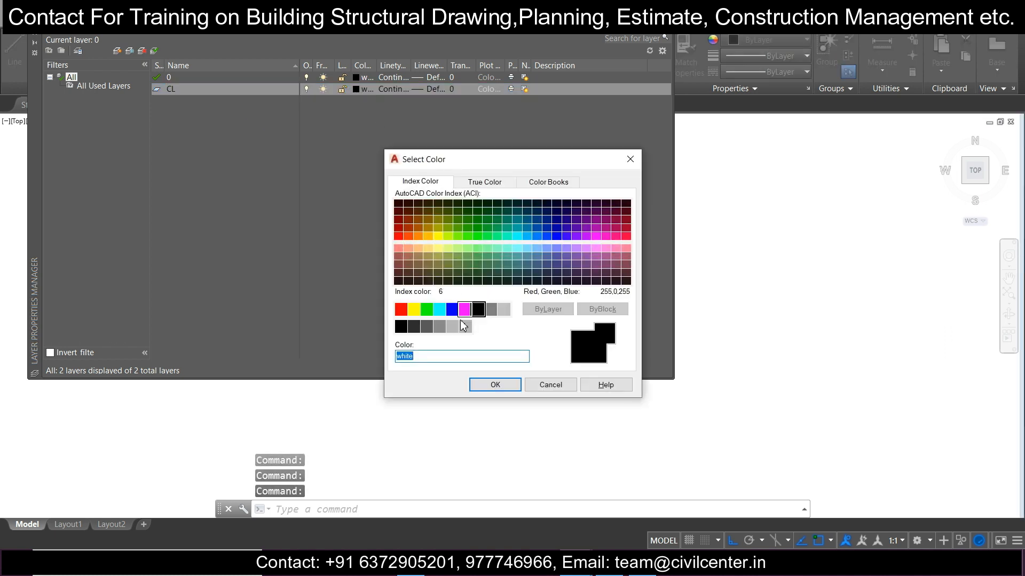
left_click(452, 309)
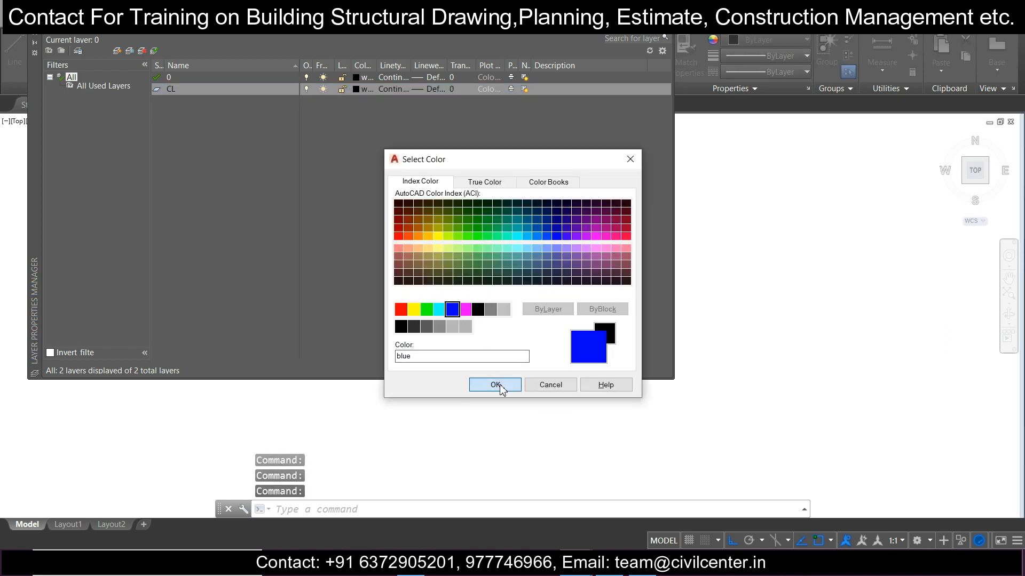
left_click(494, 384)
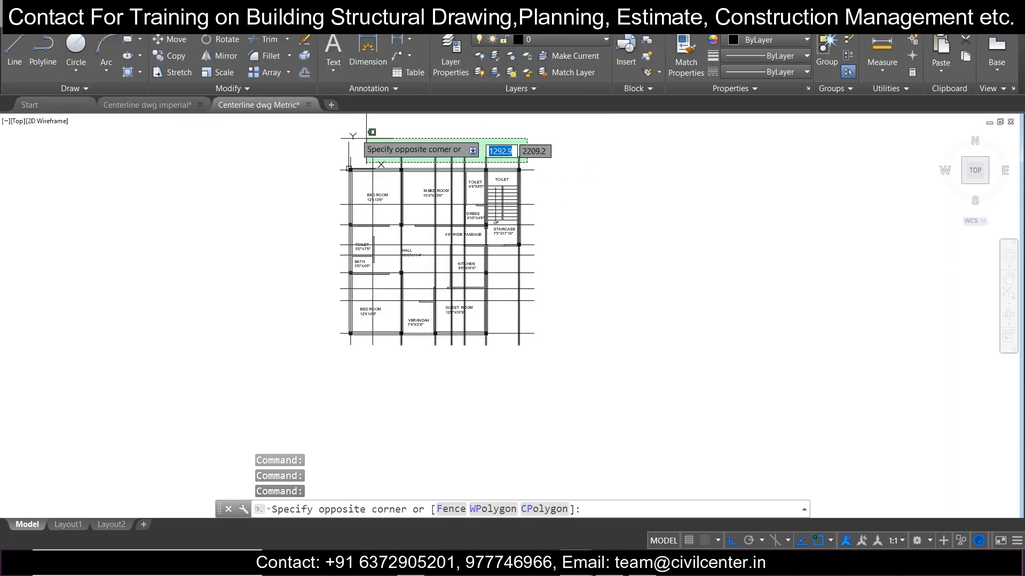
mouse_move(530, 389)
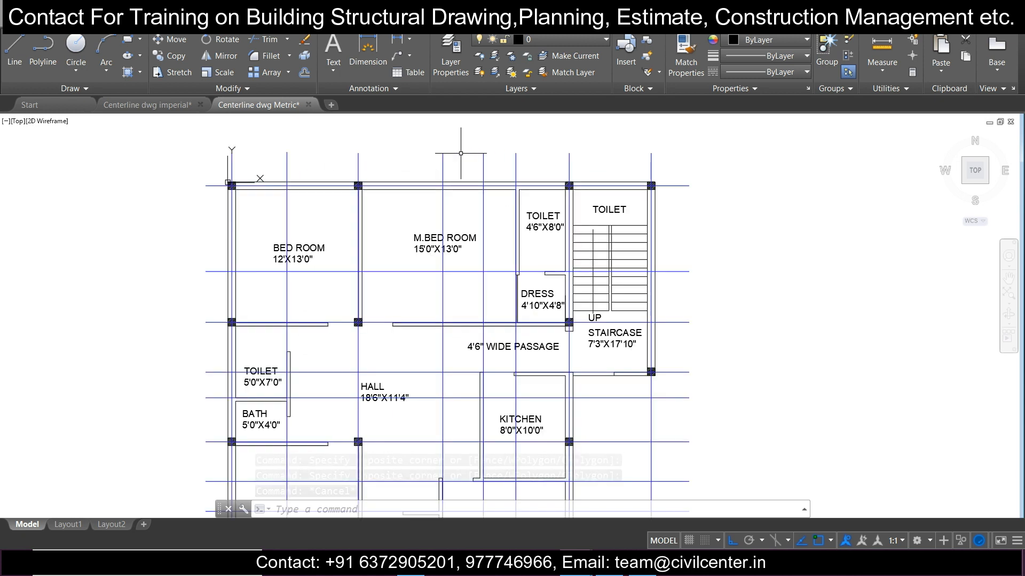
- Move all grid centerlines onto the blue CL layer and save the drawing
scroll("down", 3)
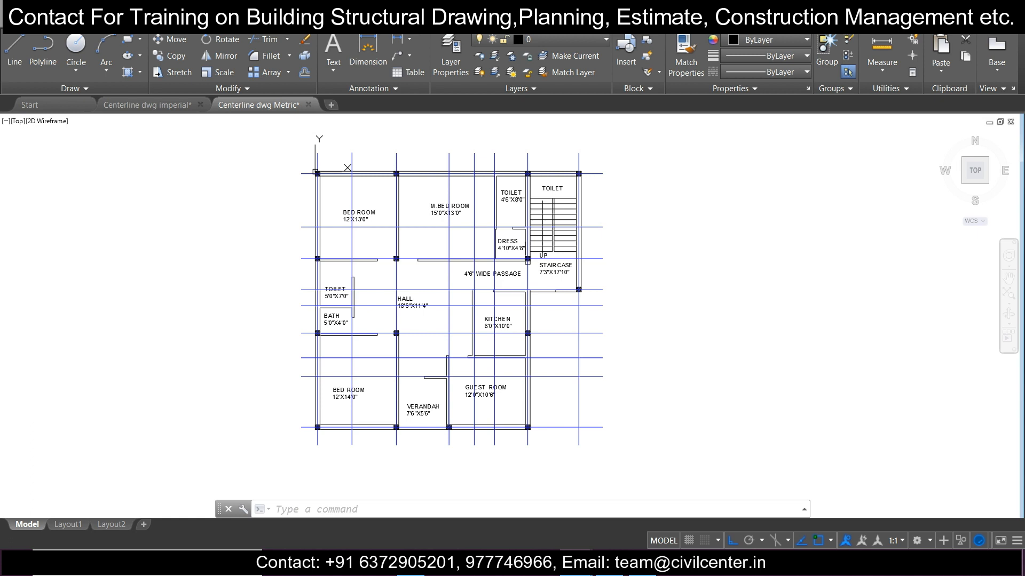
key("ctrl+s")
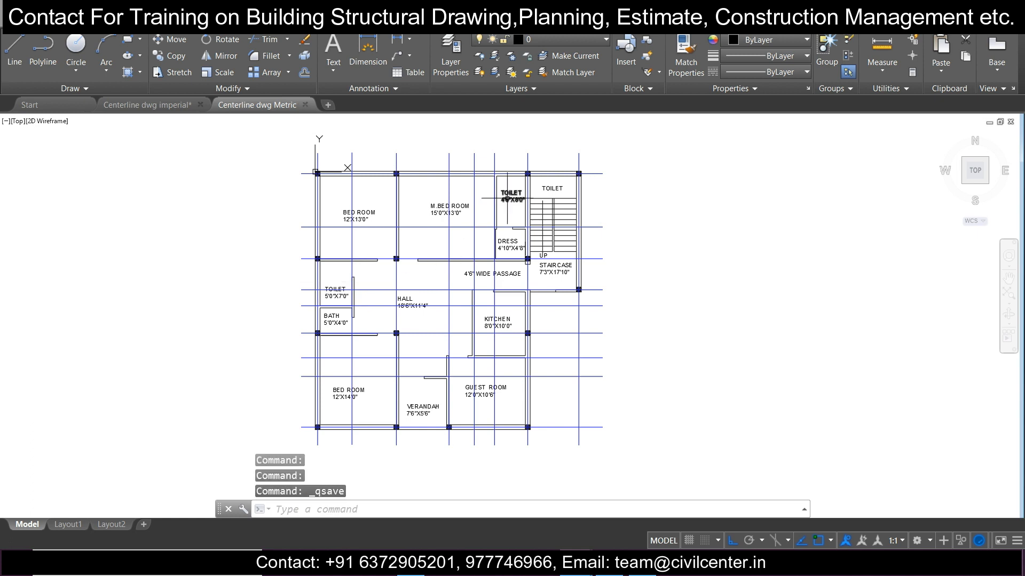
- Export the drawing via DXFOUT, saving it as 'Centerline DXF METRIC'
type("DX")
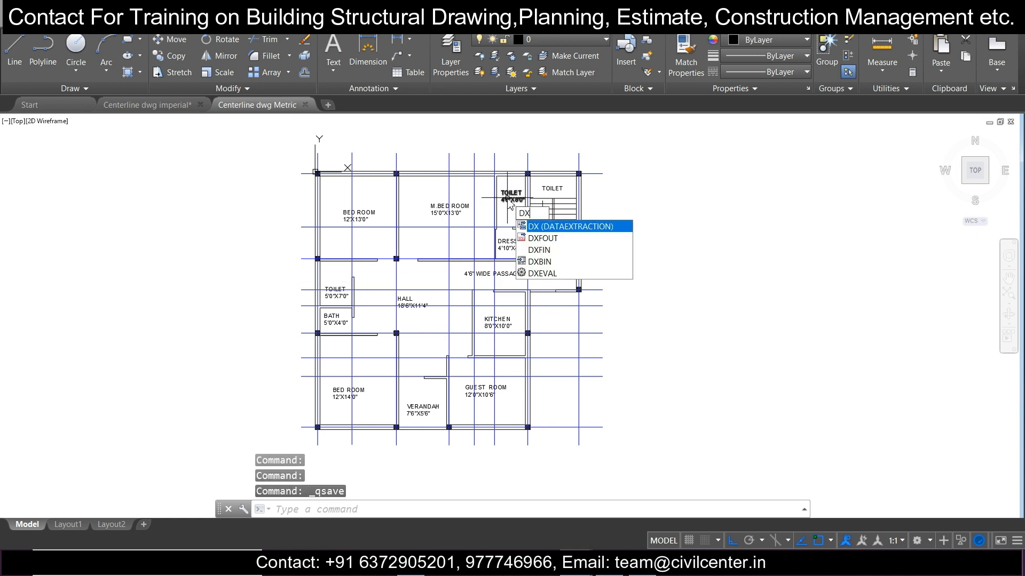
left_click(541, 238)
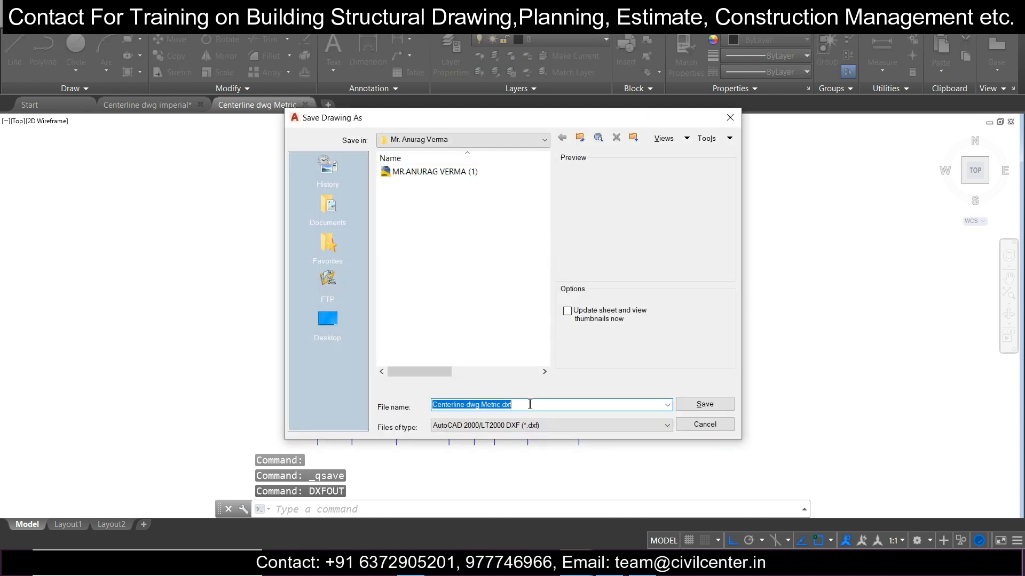
left_click(523, 404)
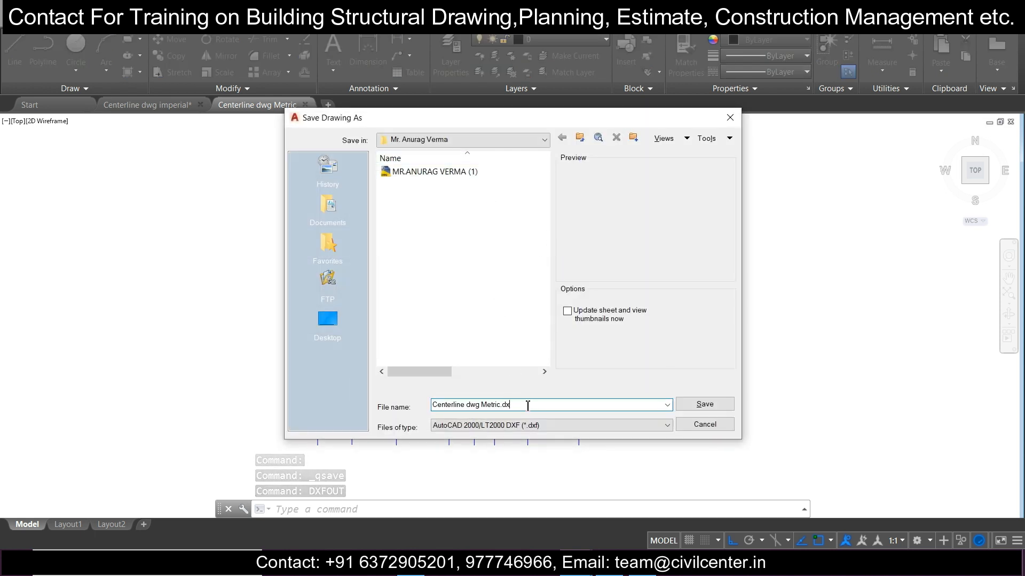
type("Centerline D")
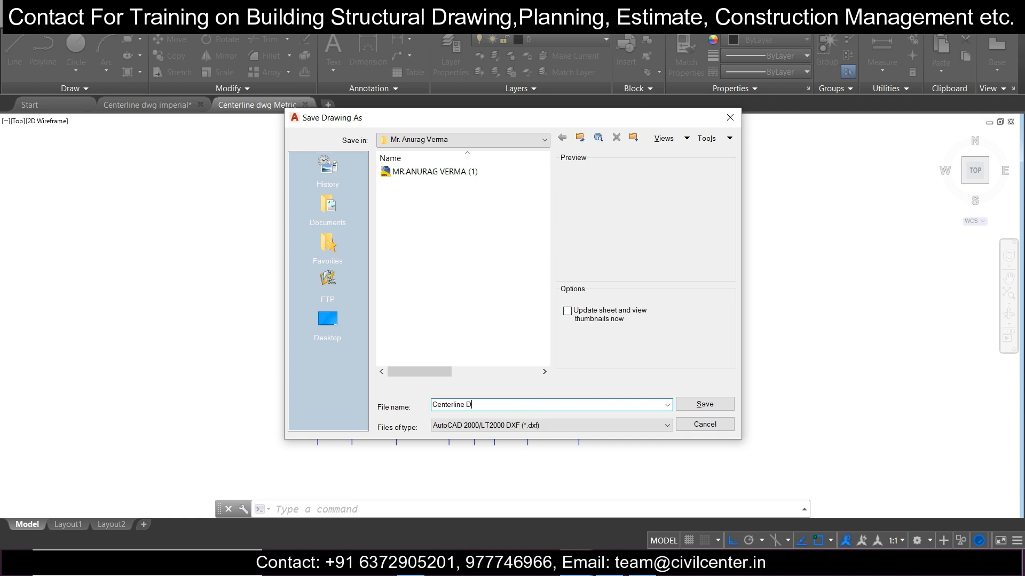
type("XF METR")
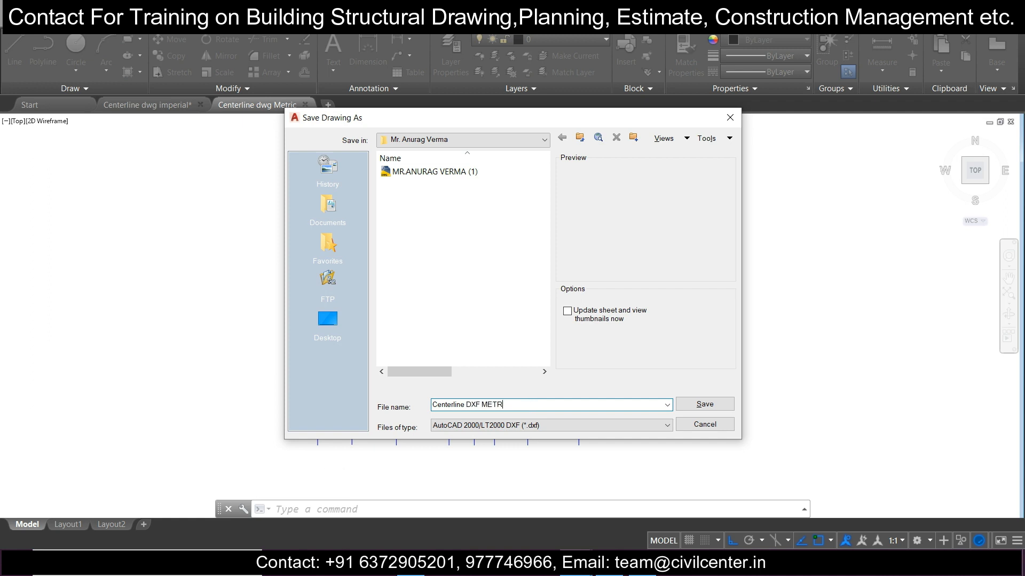
type("IC")
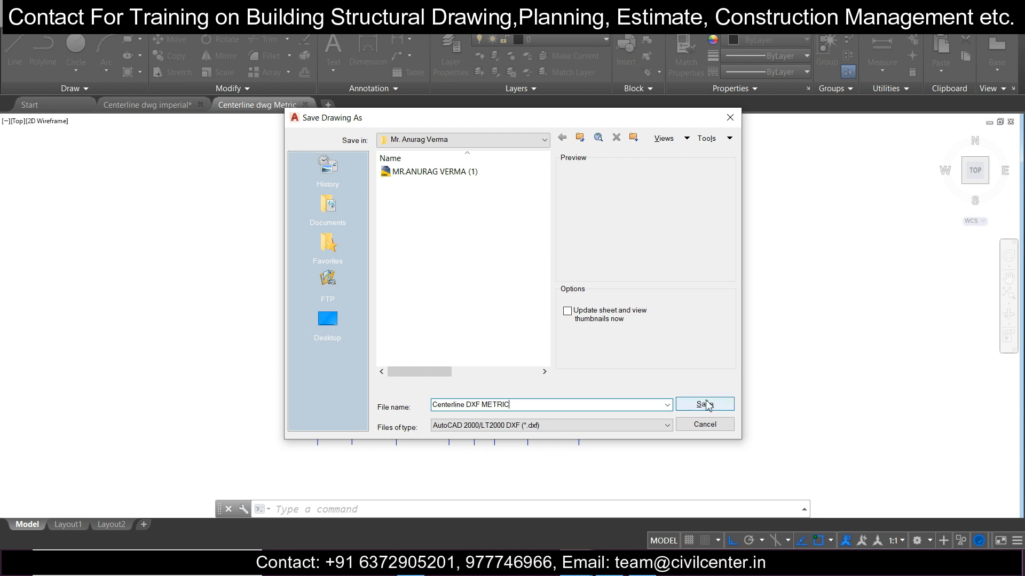
left_click(704, 404)
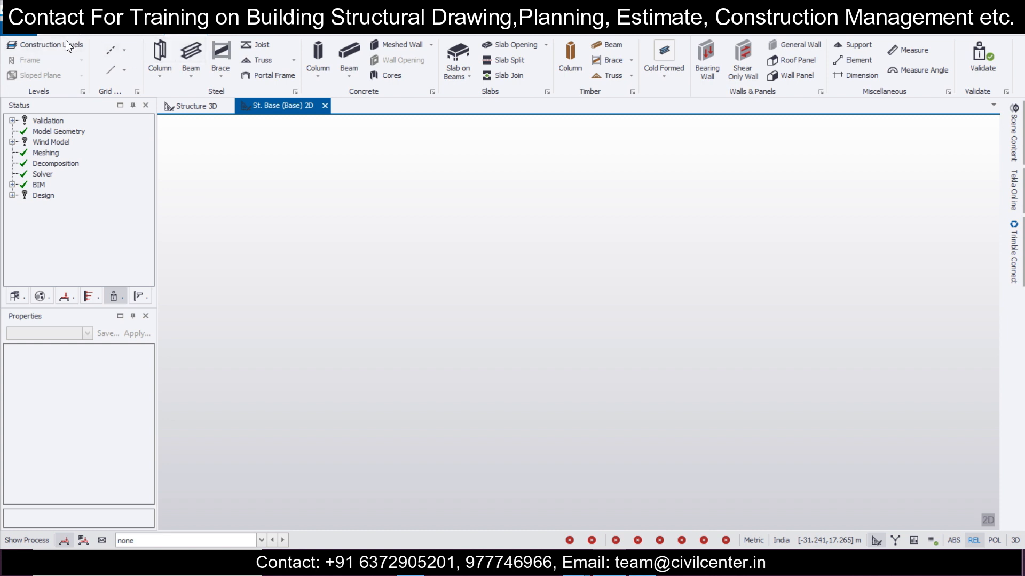
- Add level B1 below Base and levels 1-3 above at 3.2 m, type S.S.L, slab thickness 100 mm, and confirm
left_click(45, 45)
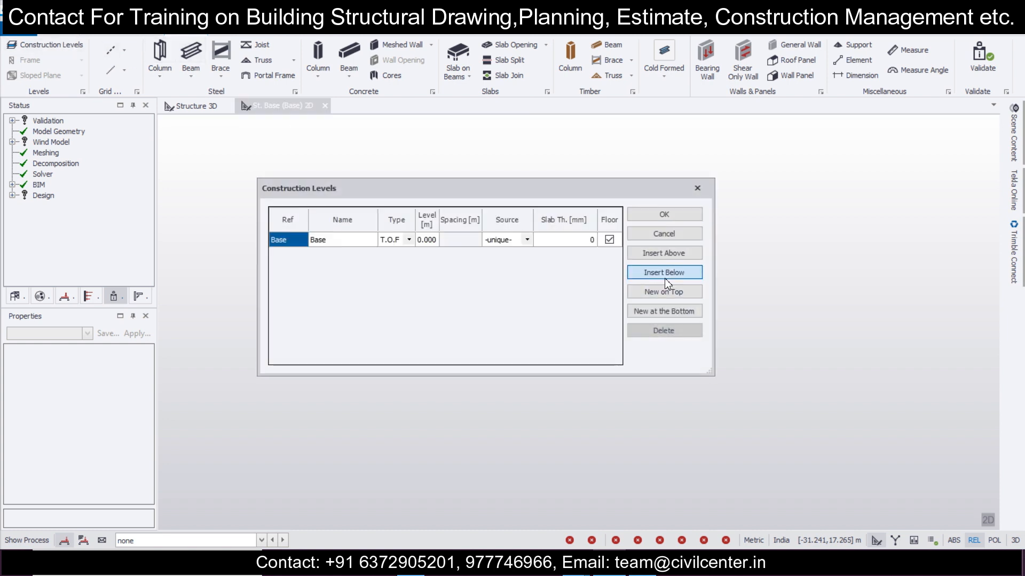
left_click(663, 272)
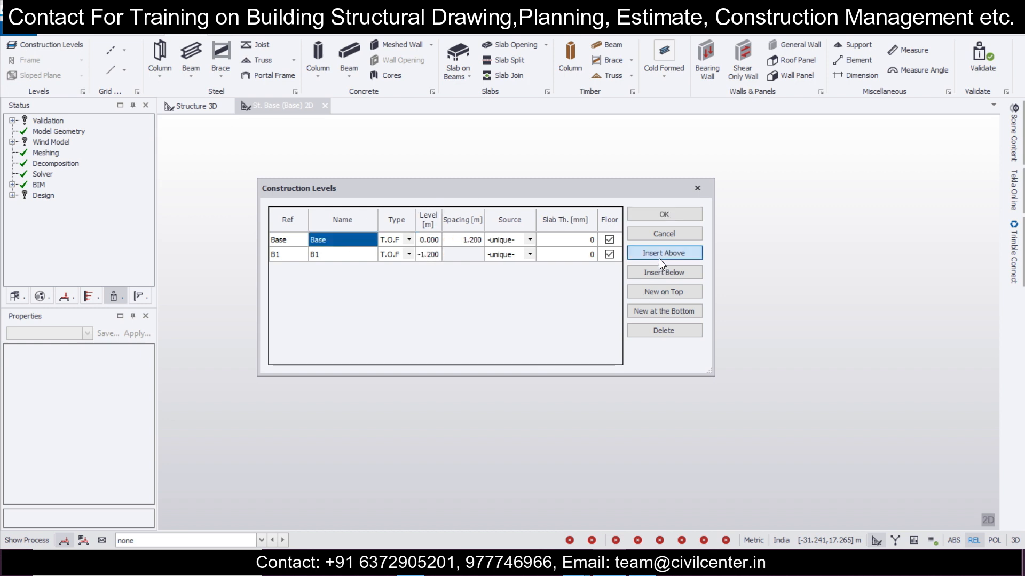
left_click(662, 253)
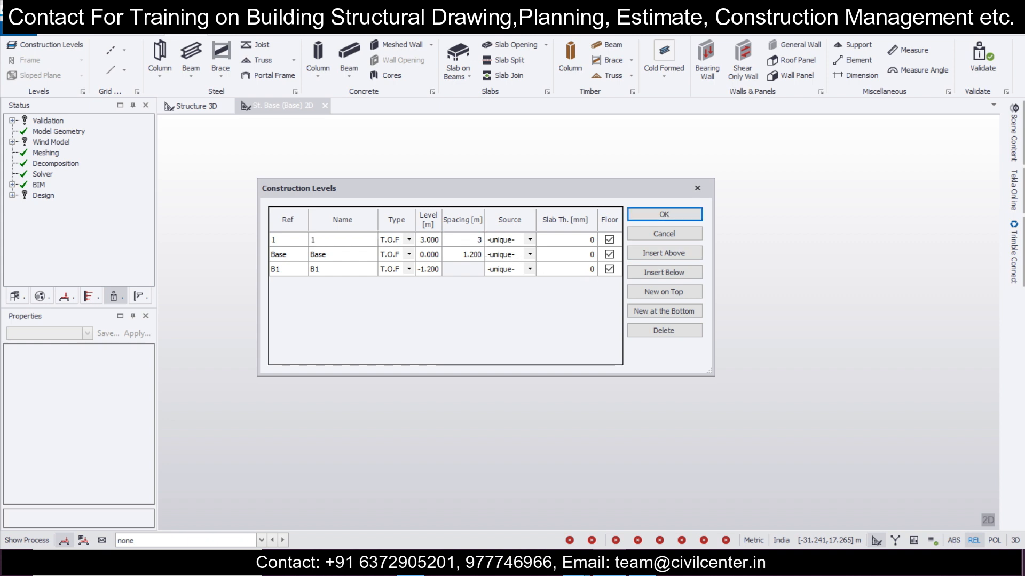
left_click(390, 239)
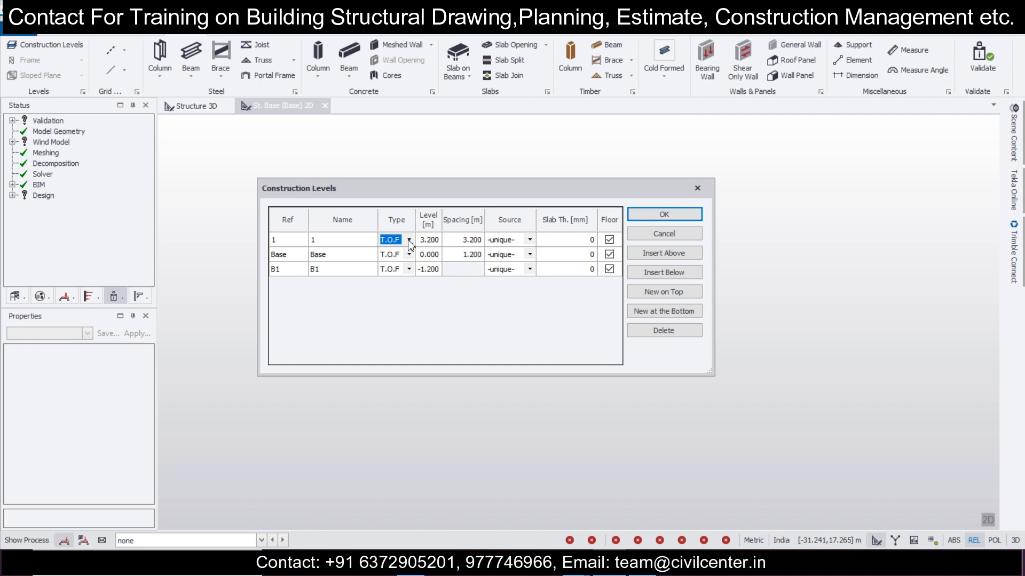
left_click(389, 239)
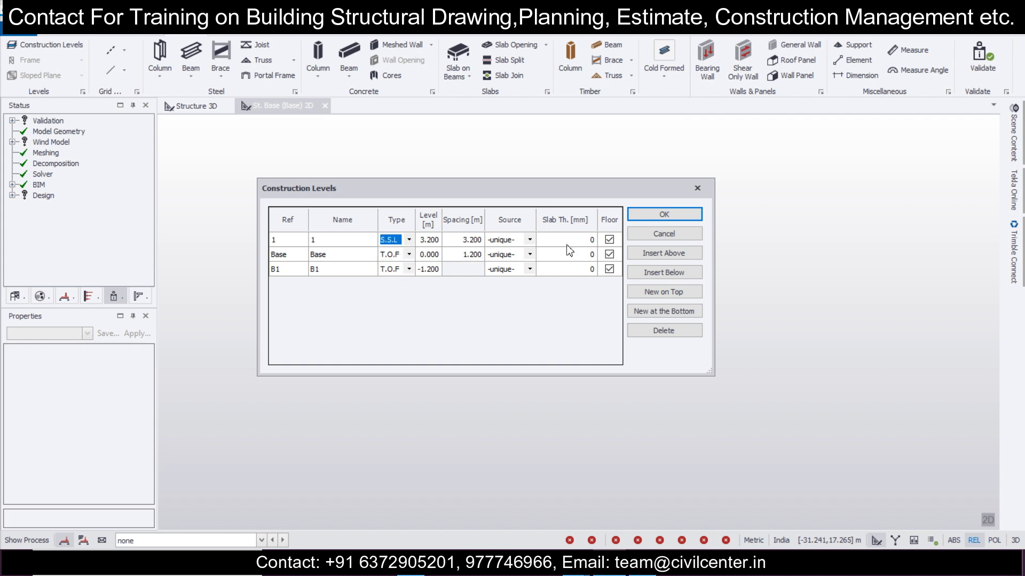
type("100")
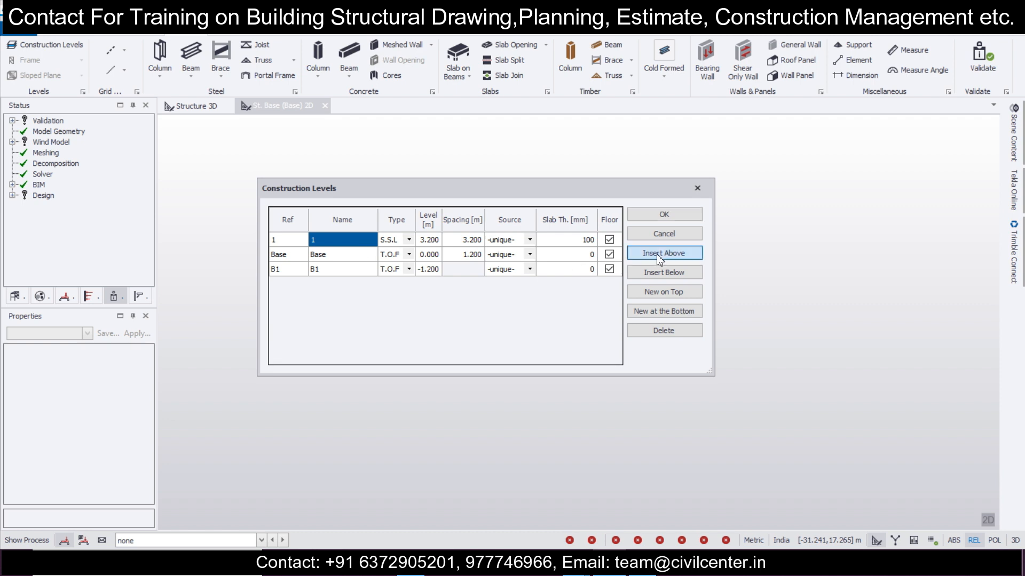
left_click(663, 253)
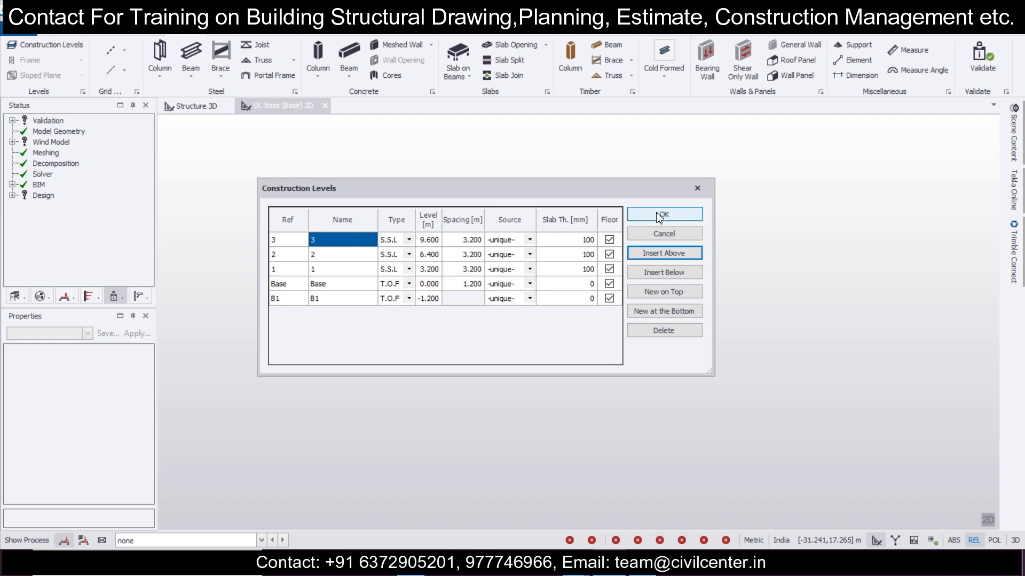
left_click(663, 215)
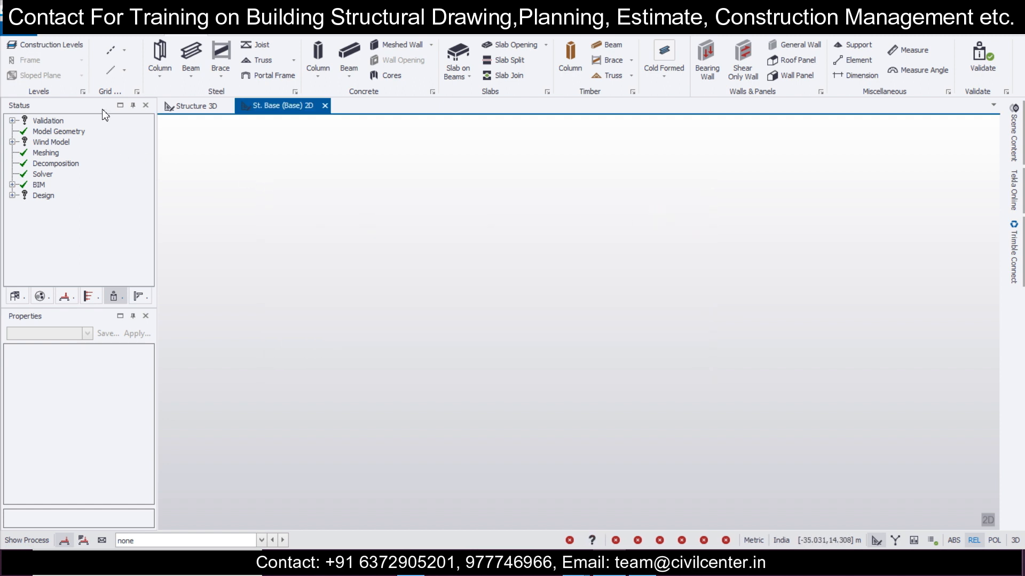
mouse_move(27, 246)
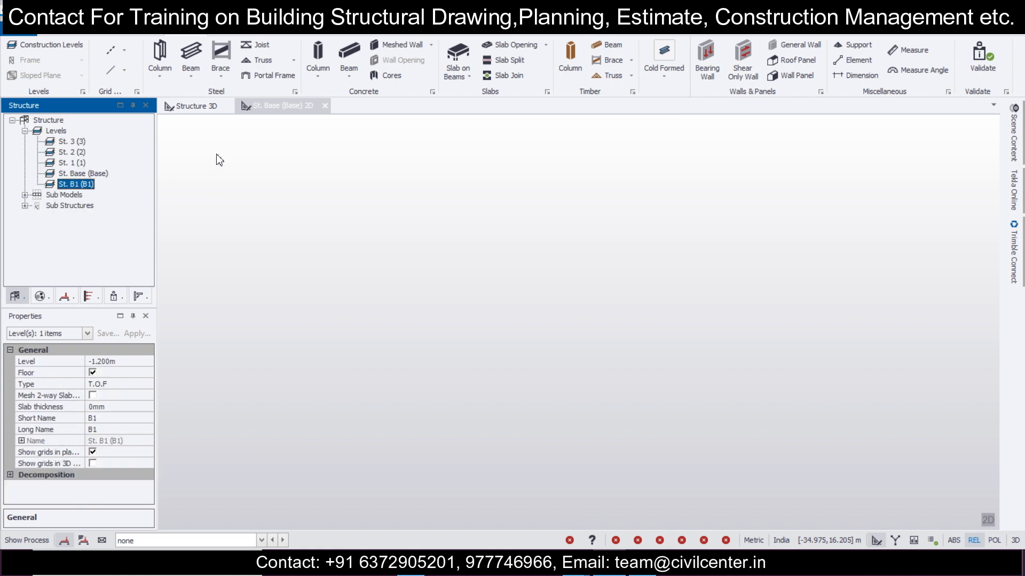
- Start the DXF import command to browse for a drawing file
left_click(278, 105)
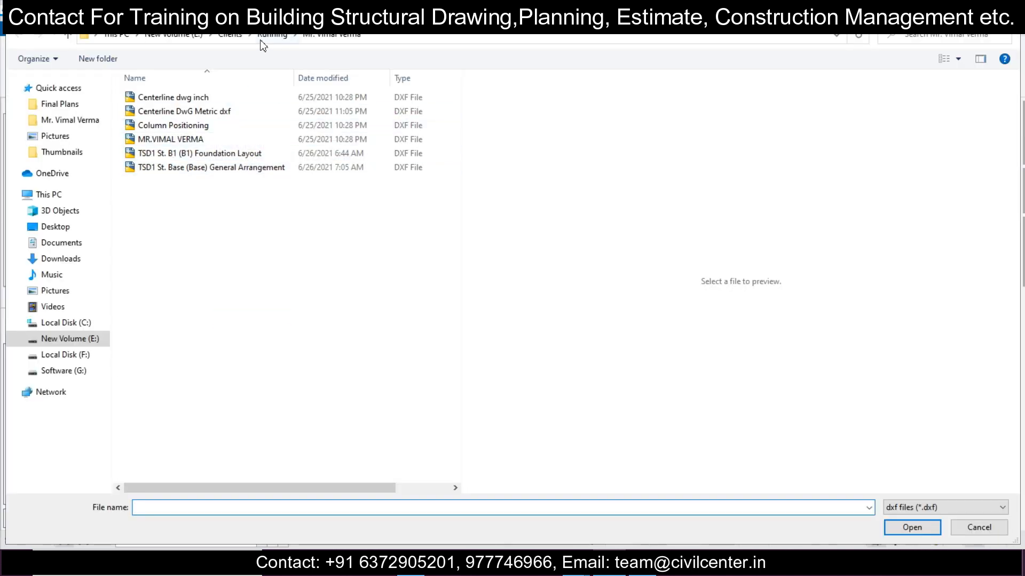
- Select Centerline DXF METRIC from the client's project folder and open it in the import wizard
left_click(271, 34)
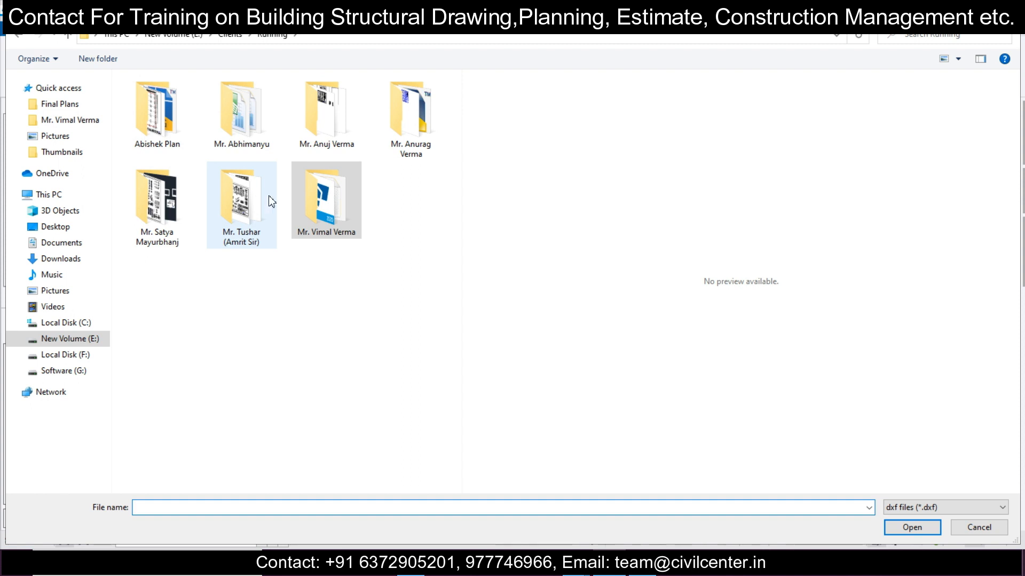
double_click(410, 114)
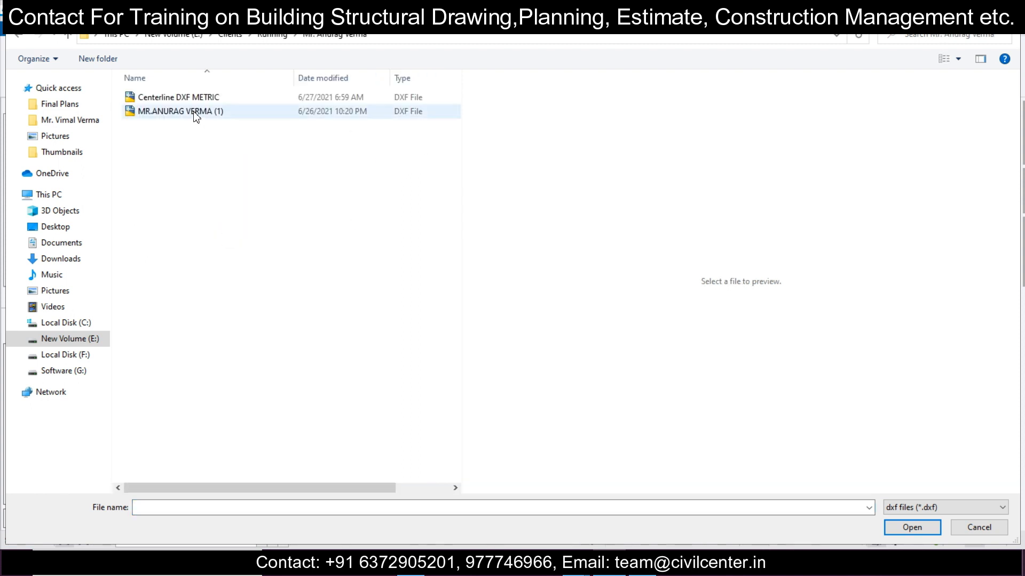
left_click(176, 97)
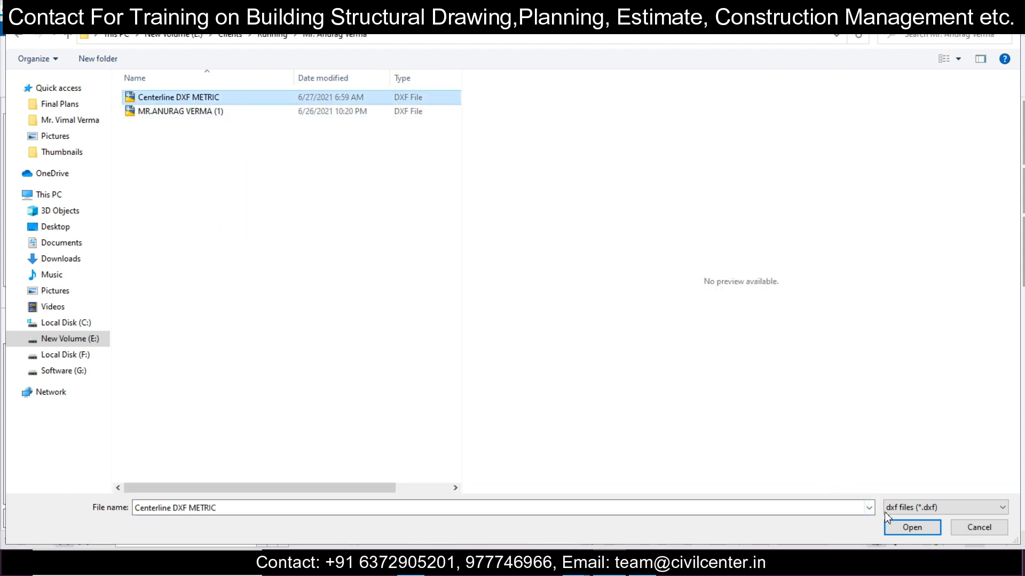
left_click(911, 527)
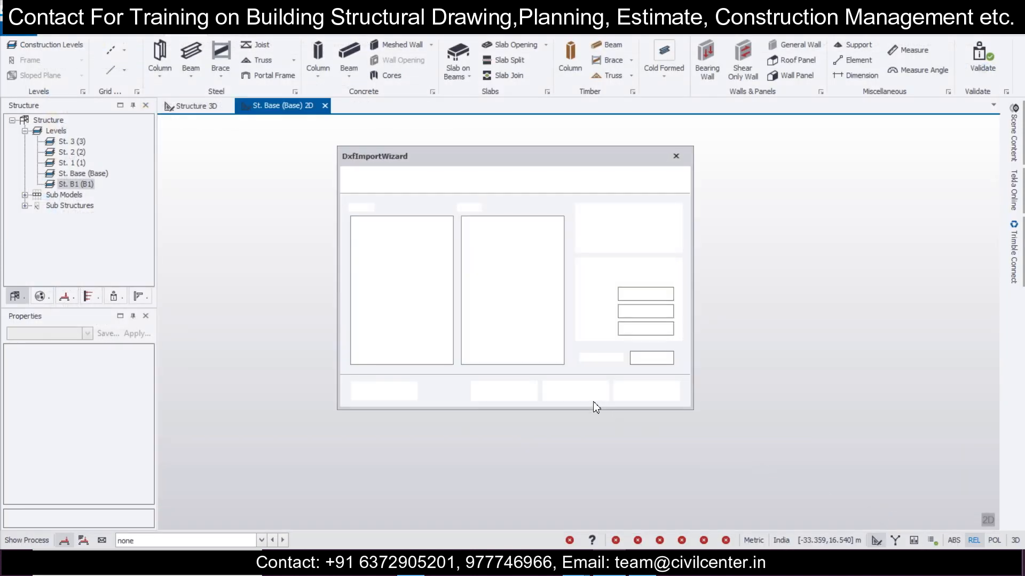
- Exclude layer 0, set DXF units to mm, create grids by layer on all five levels and finish
left_click(574, 390)
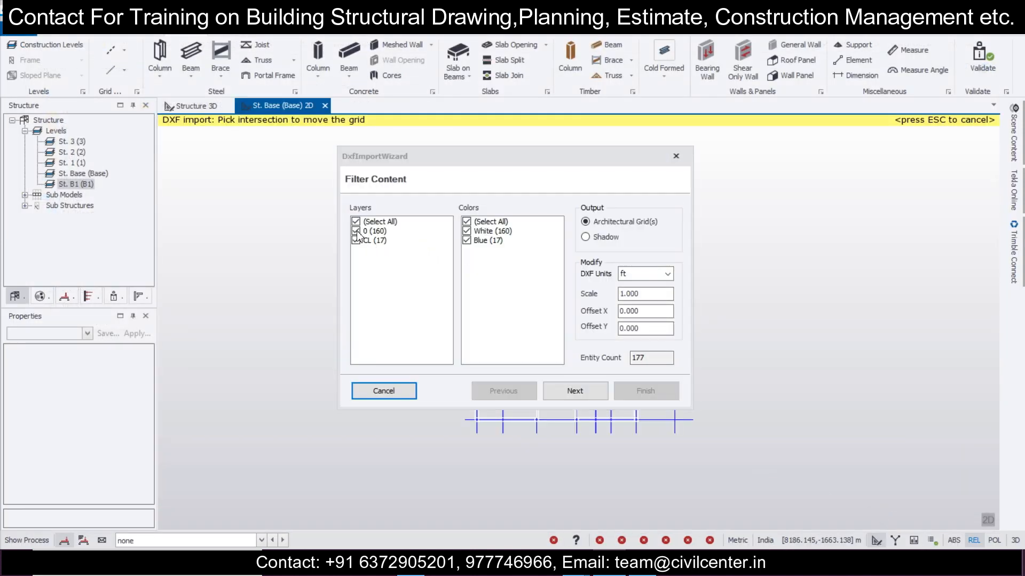
left_click(356, 230)
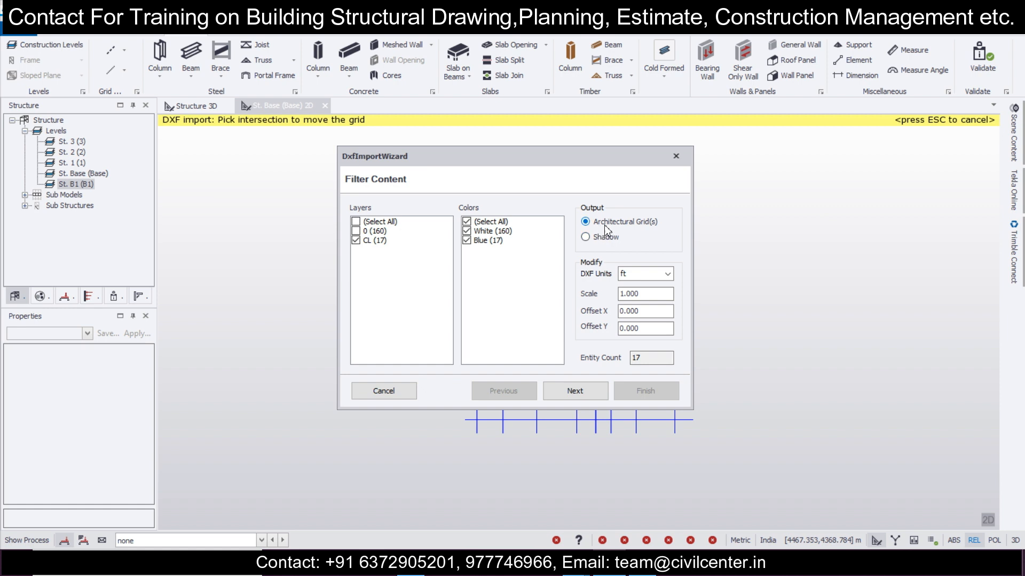
left_click(666, 273)
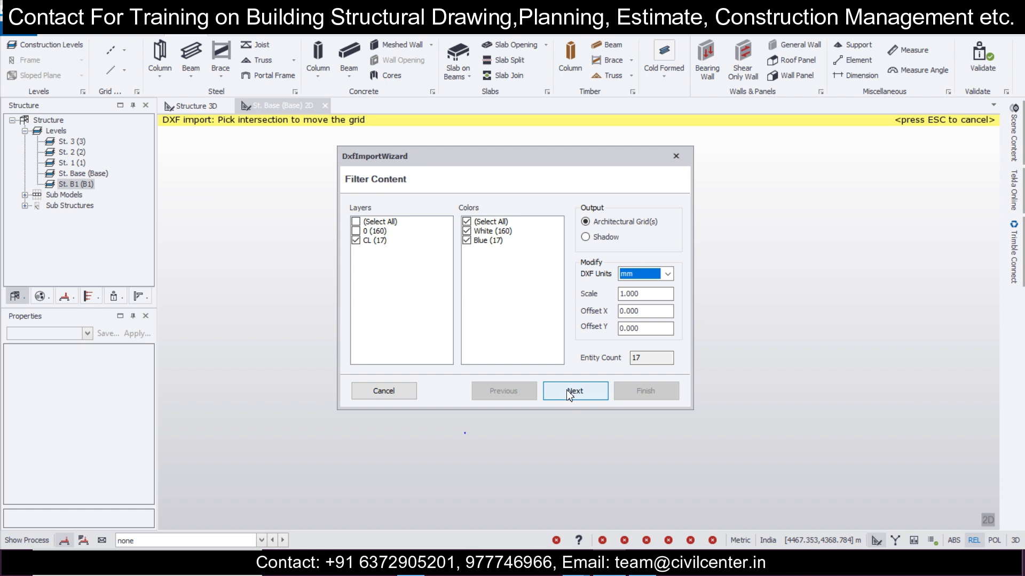
left_click(575, 391)
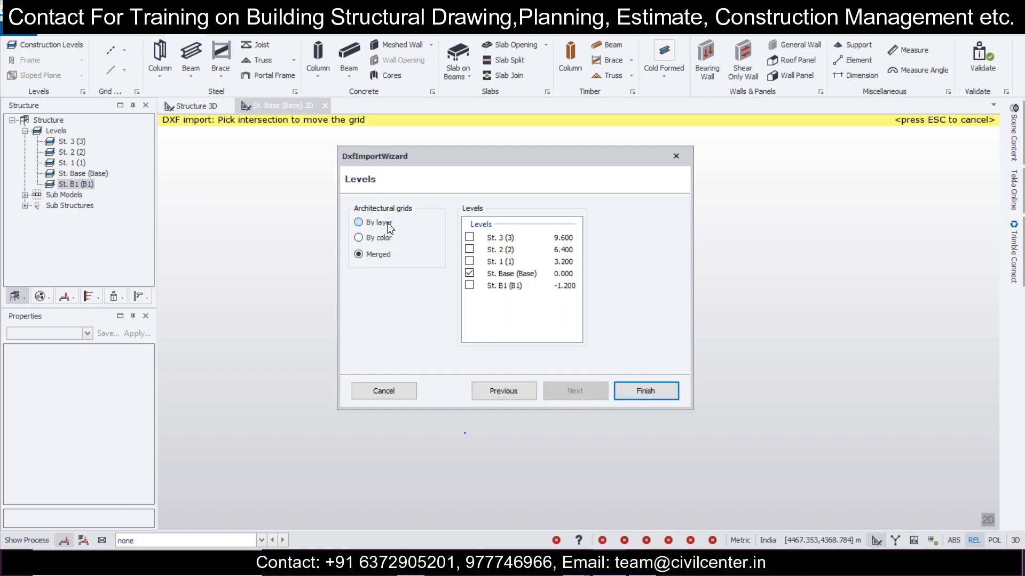
left_click(359, 222)
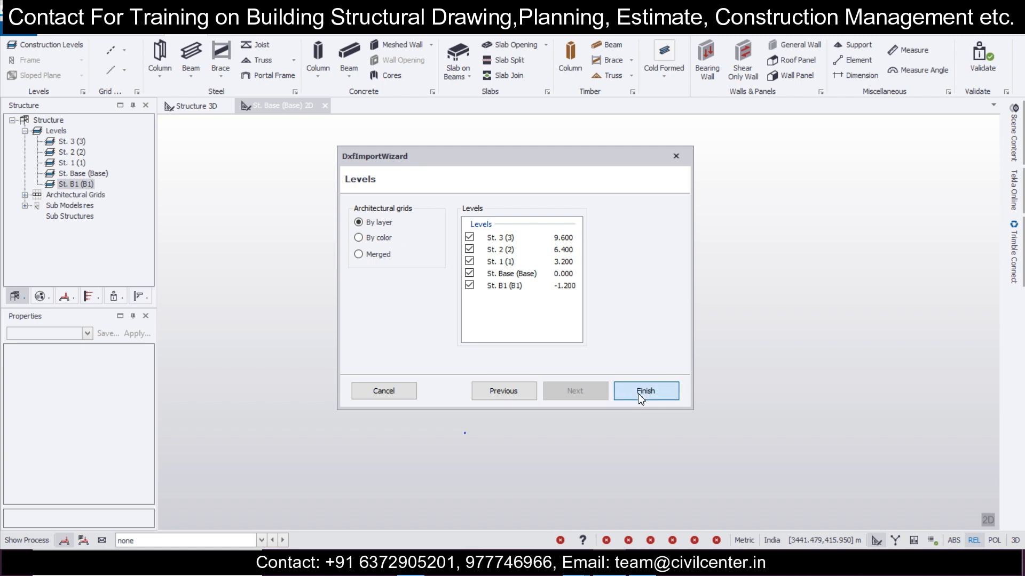
left_click(644, 391)
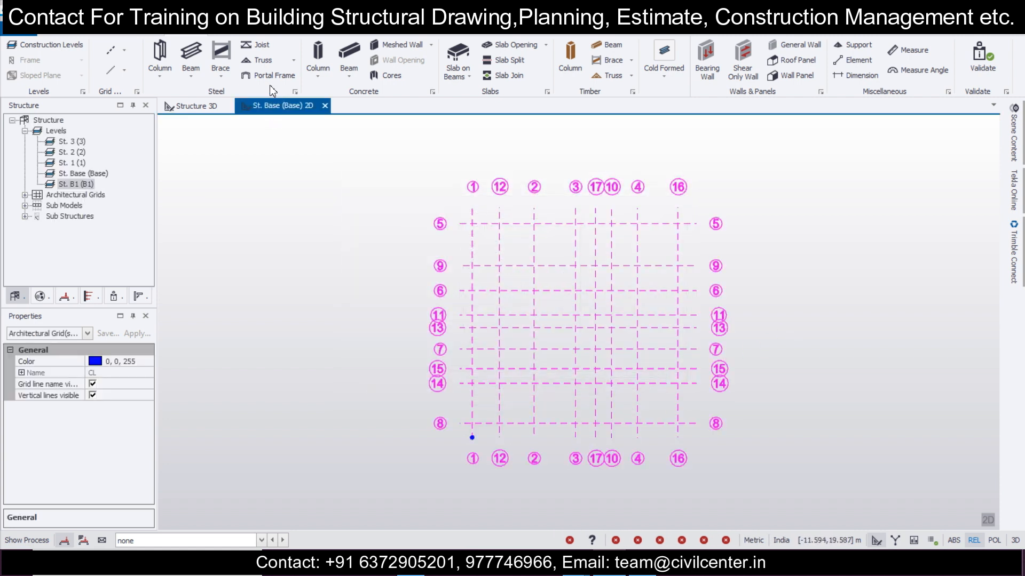
- Start another DXF import from the Grid menu and open Centerline DXF METRIC again
left_click(128, 50)
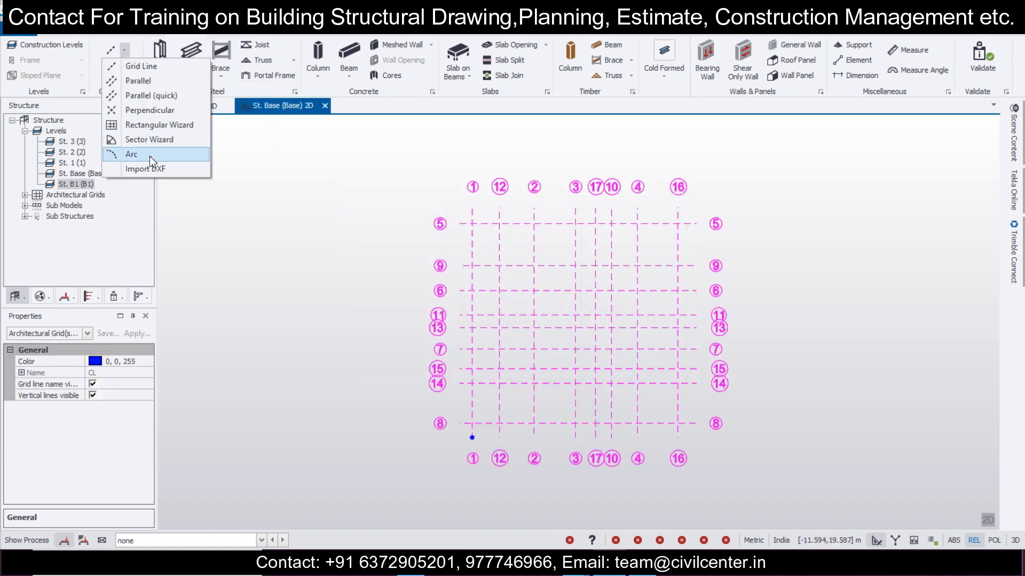
left_click(146, 168)
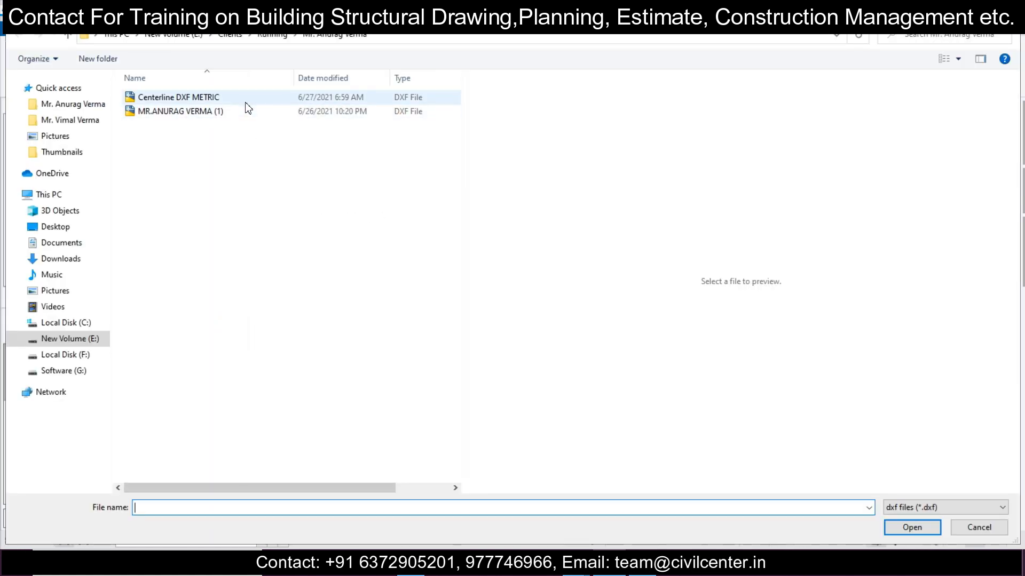
left_click(175, 97)
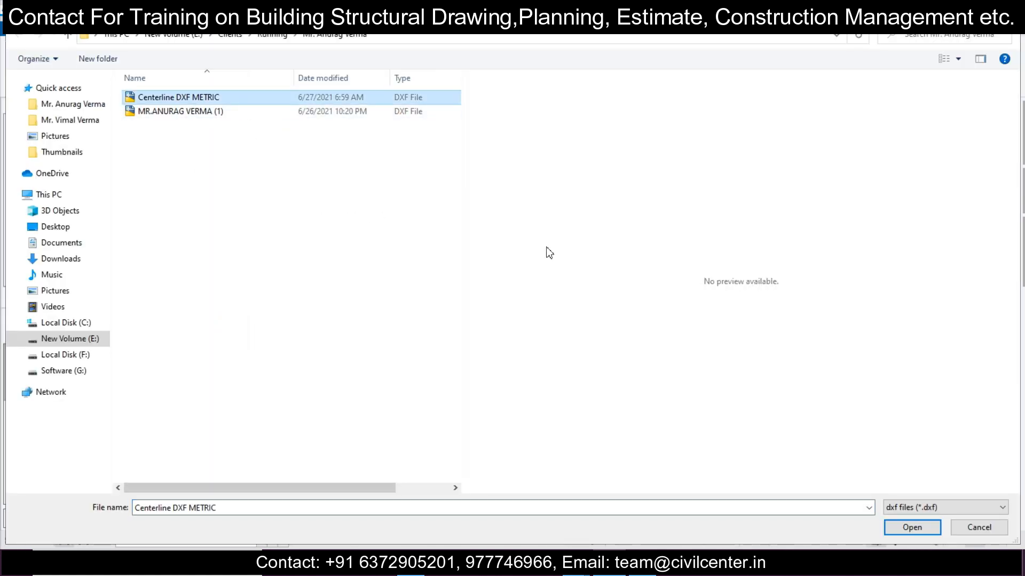
left_click(911, 527)
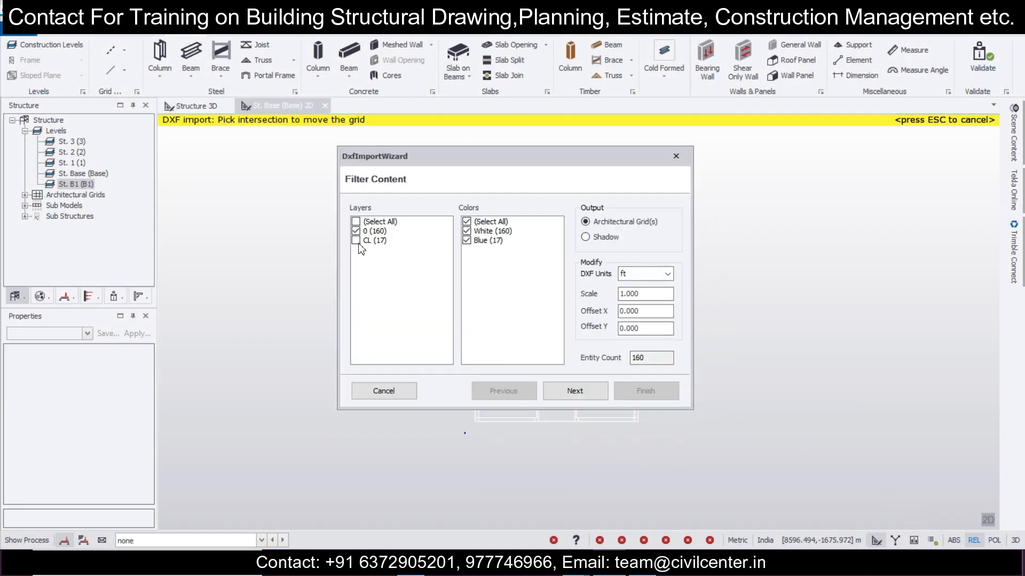
- Exclude the CL layer, choose Shadow with mm units, and finish importing the floor plan underlay
left_click(666, 274)
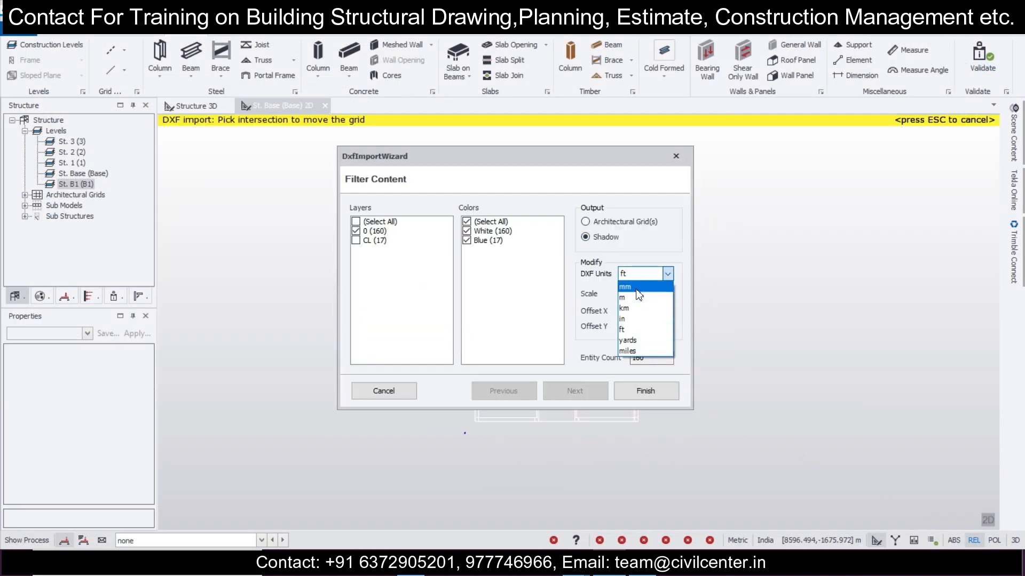
left_click(625, 287)
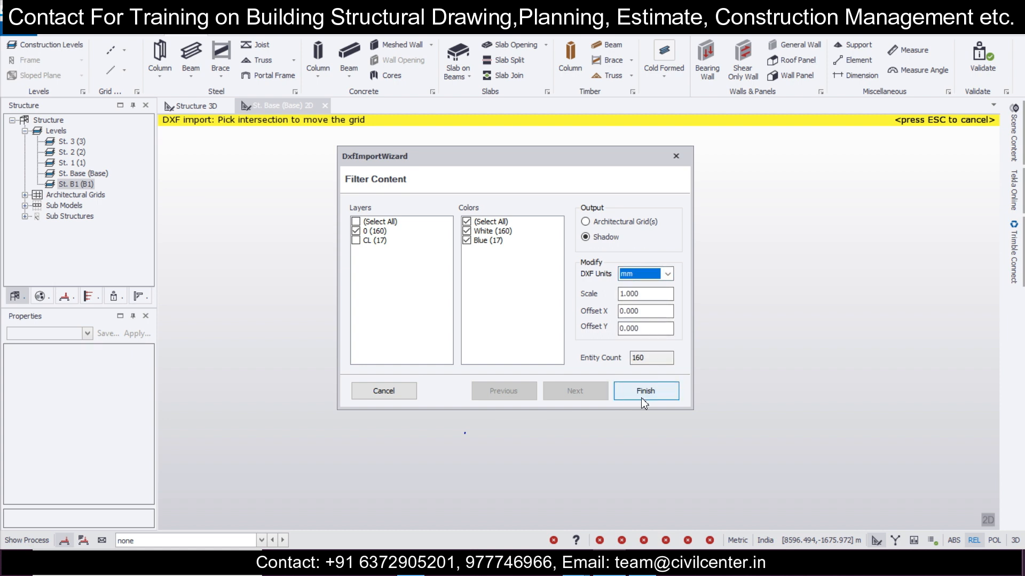
left_click(645, 391)
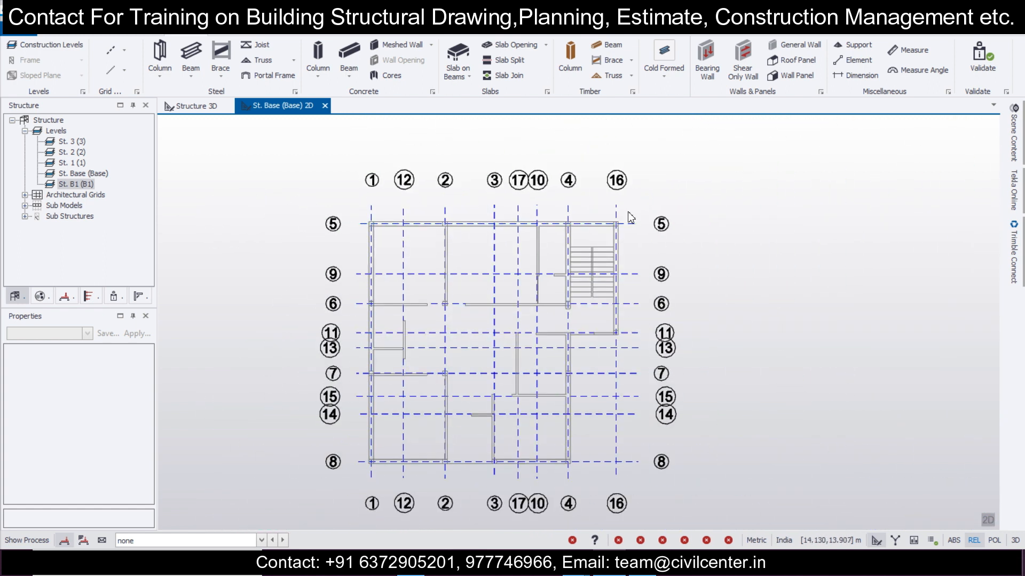
left_click(547, 370)
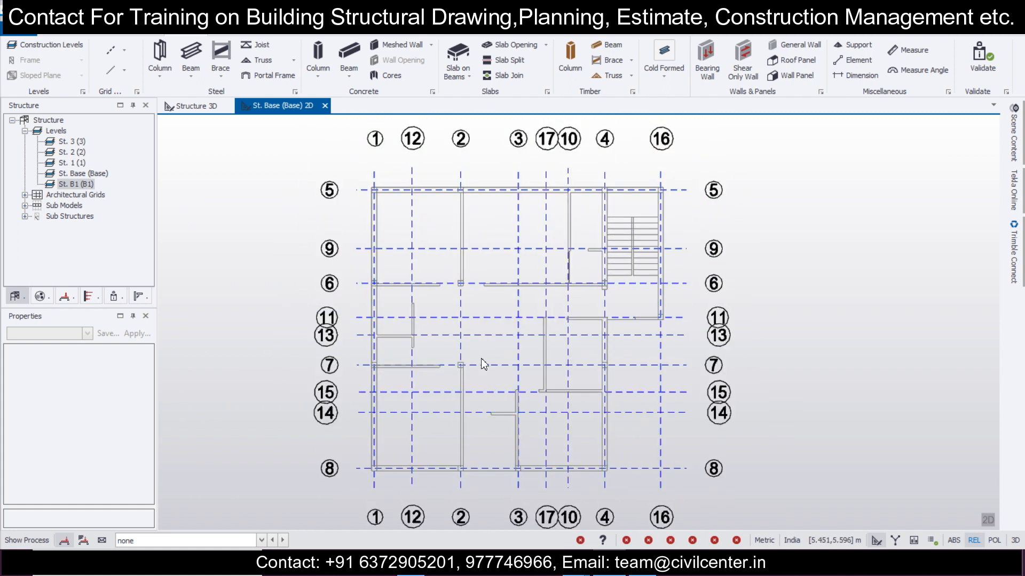
mouse_move(489, 355)
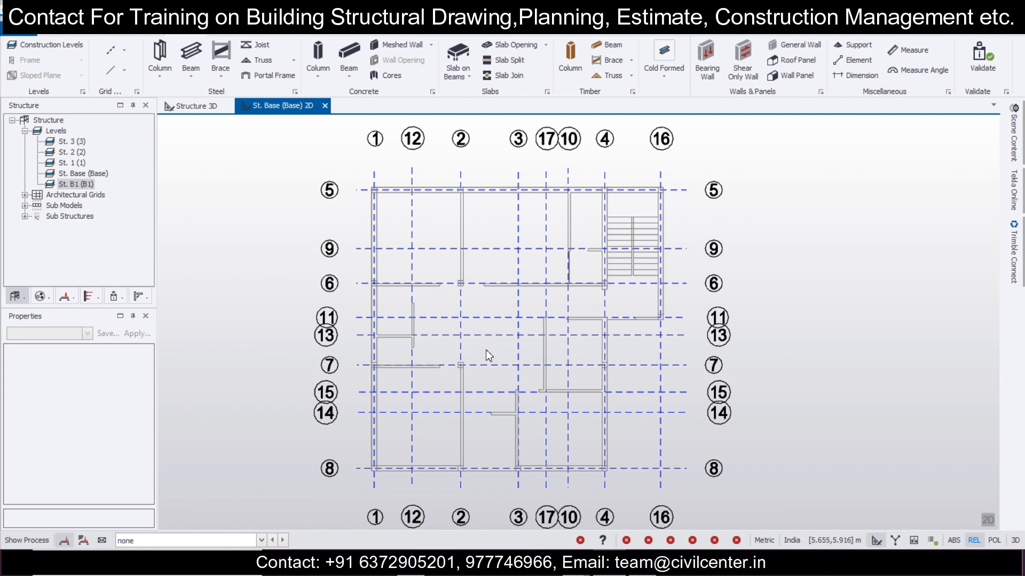
mouse_move(487, 354)
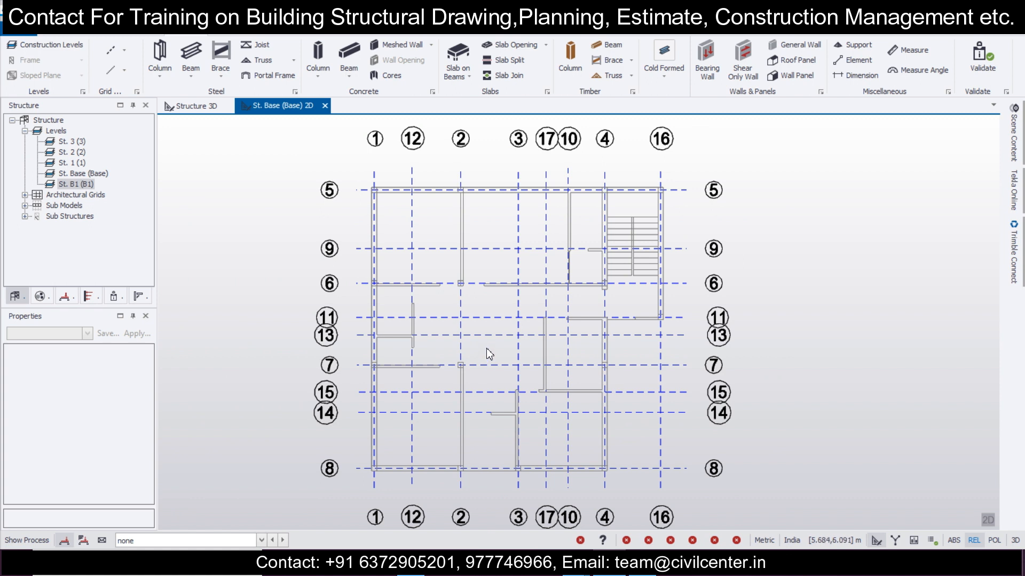
mouse_move(473, 372)
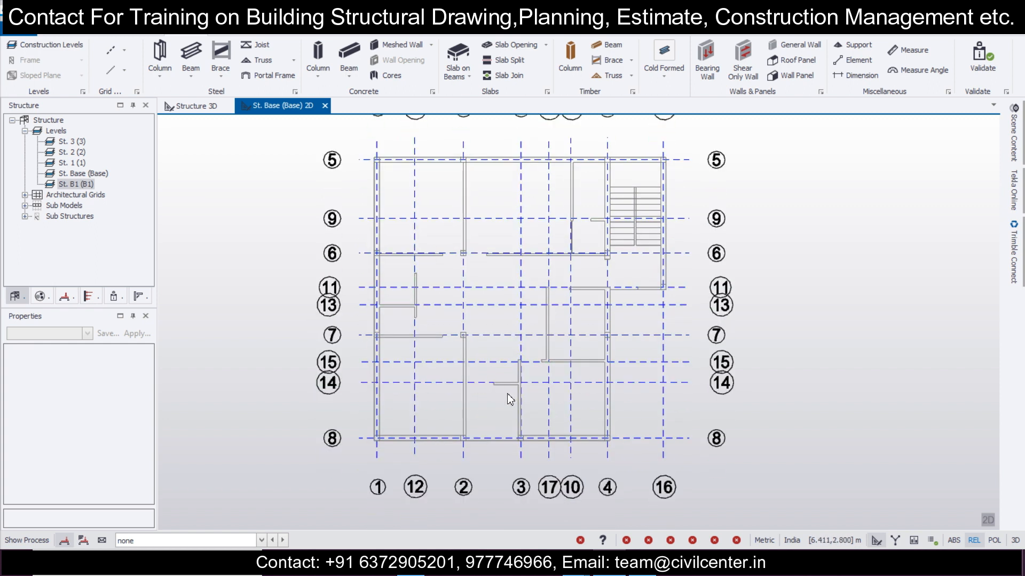
mouse_move(639, 395)
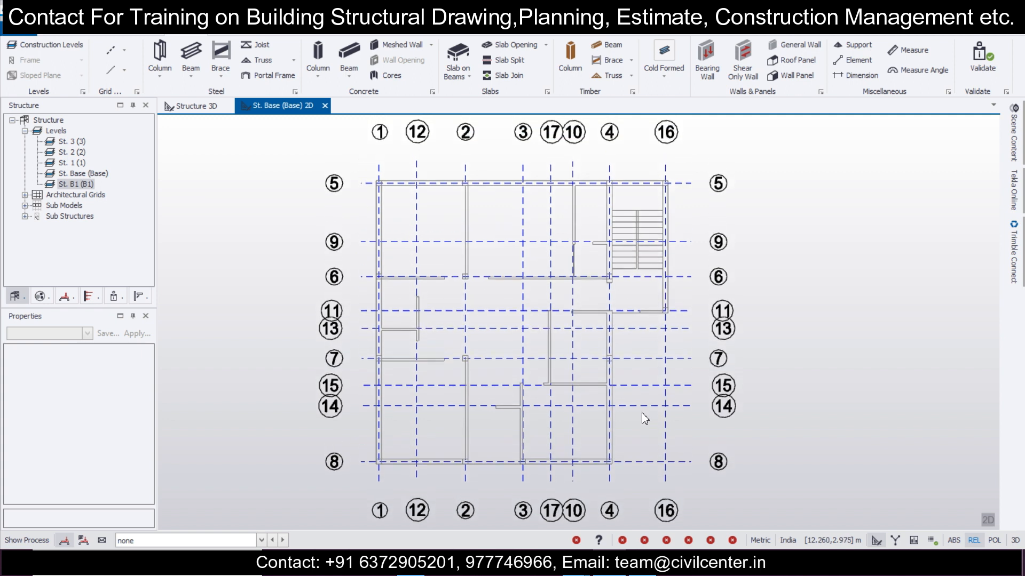
mouse_move(874, 389)
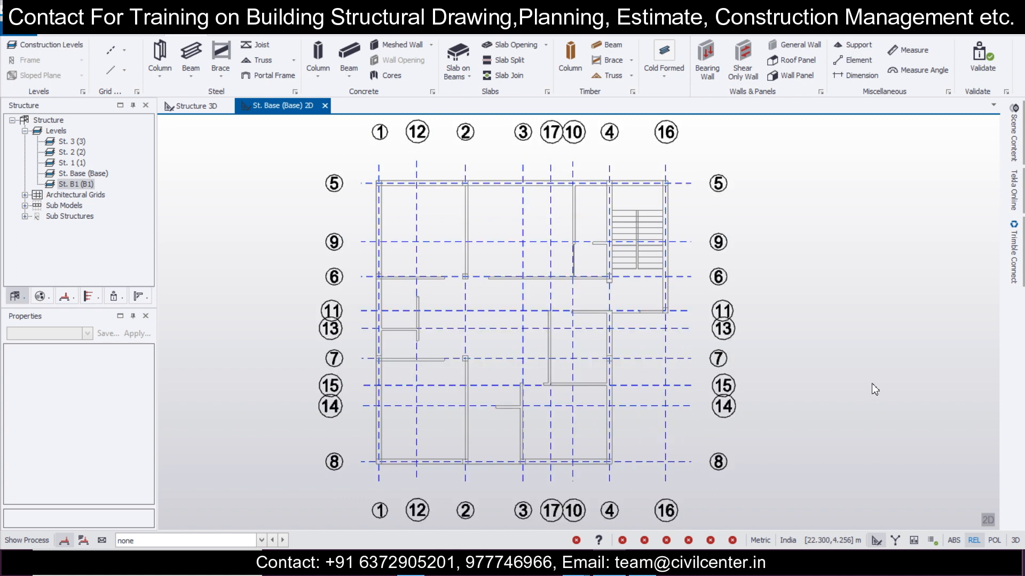
mouse_move(859, 371)
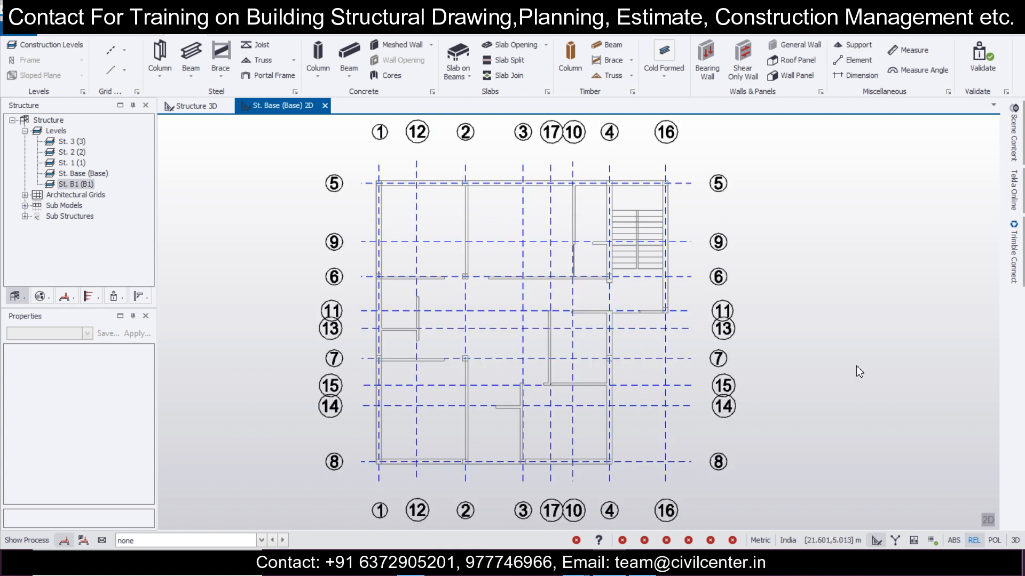
mouse_move(884, 500)
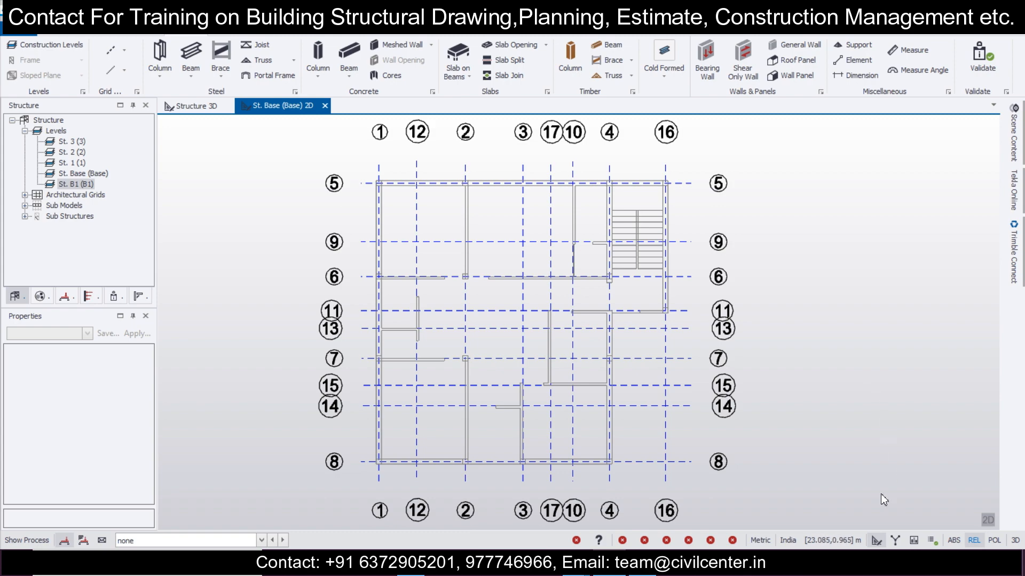